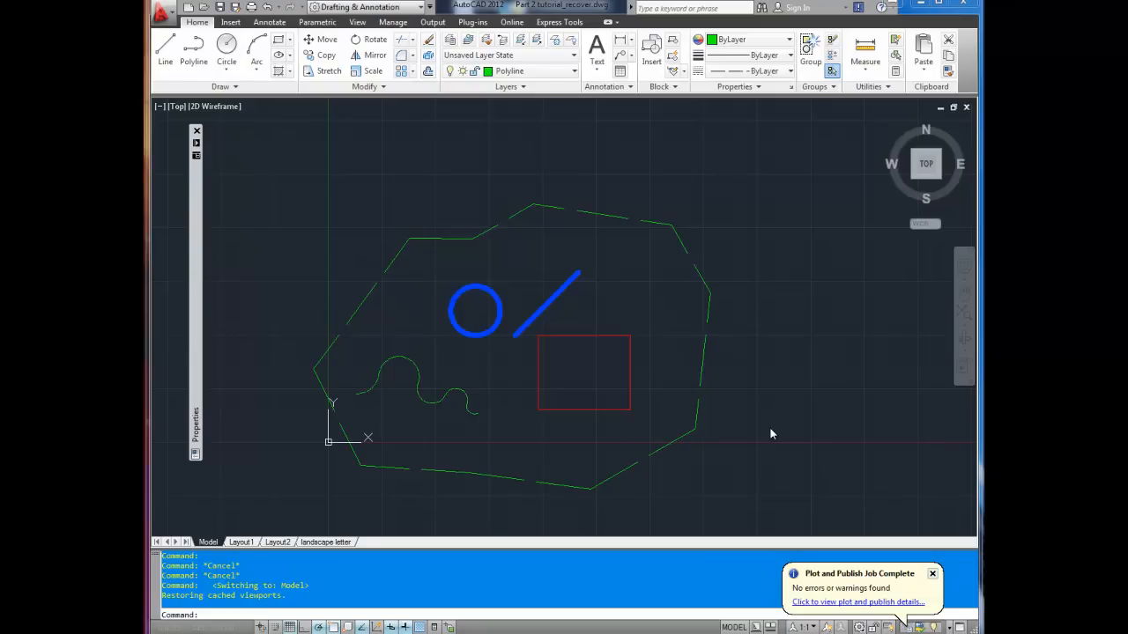
mouse_move(666, 476)
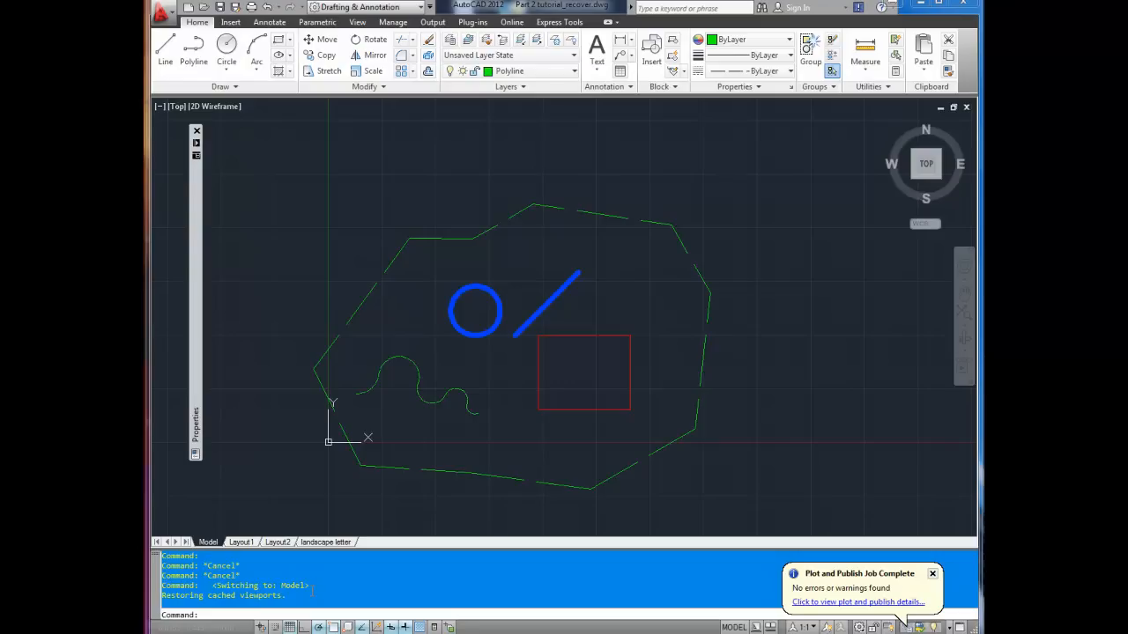
mouse_move(352, 480)
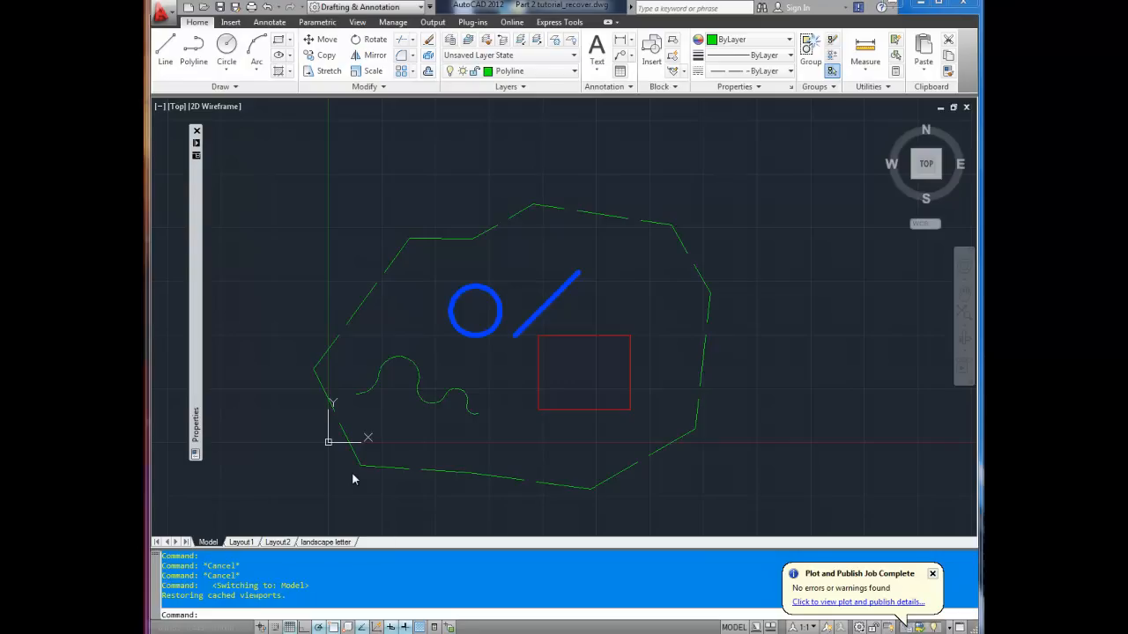
mouse_move(332, 504)
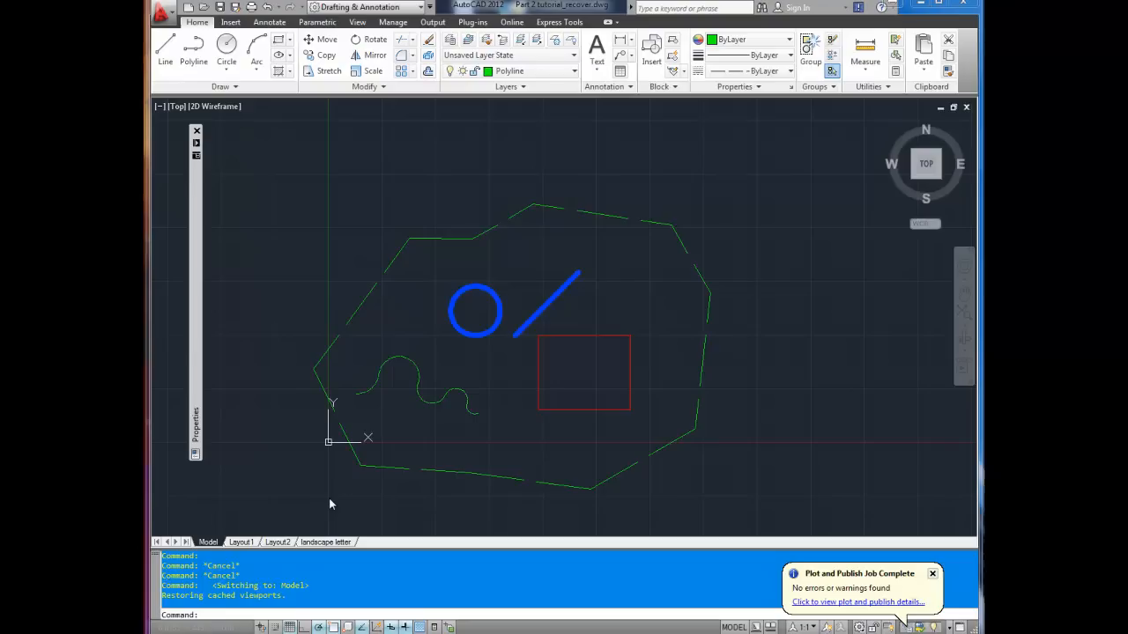
mouse_move(314, 521)
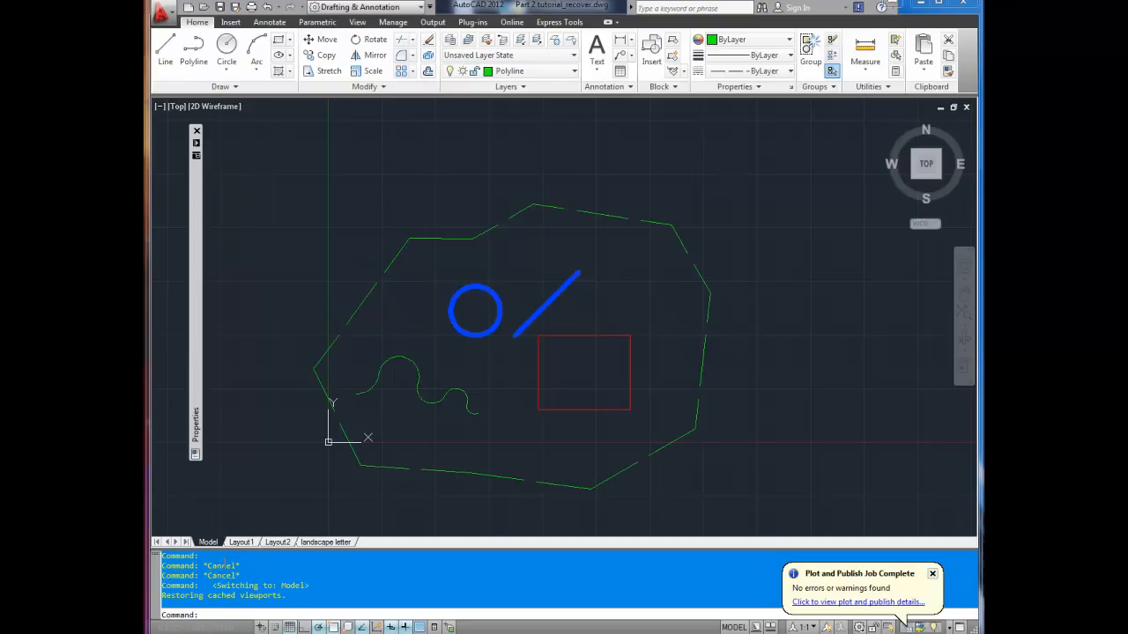
mouse_move(303, 494)
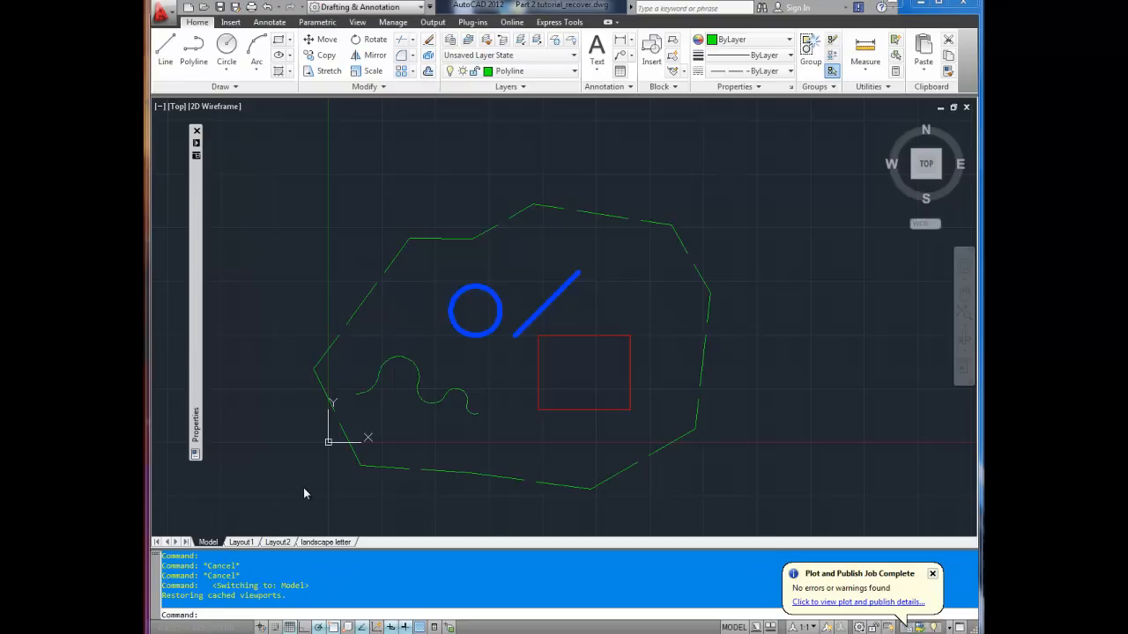
mouse_move(292, 478)
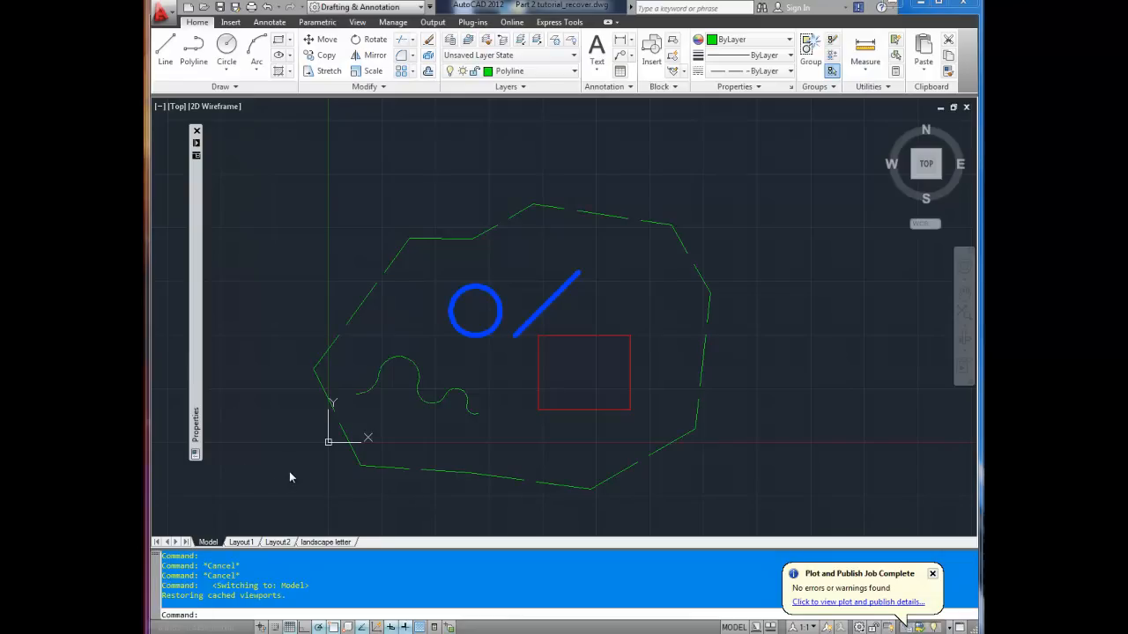
mouse_move(285, 320)
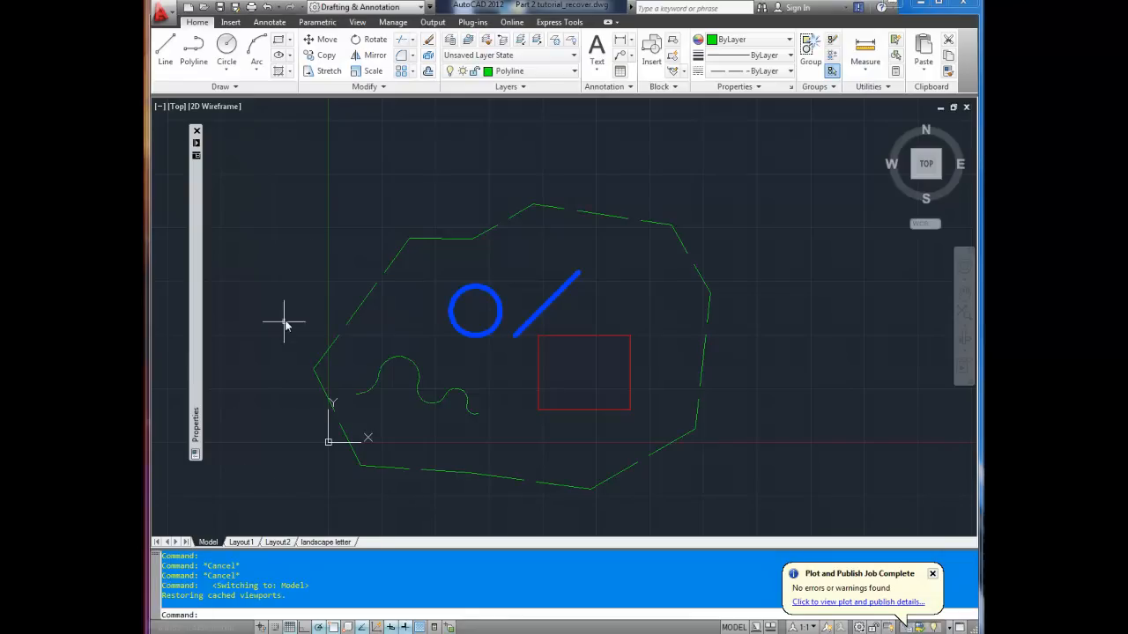
Reach the Drawing Window Colors settings from the Display tab of Options.
right_click(285, 324)
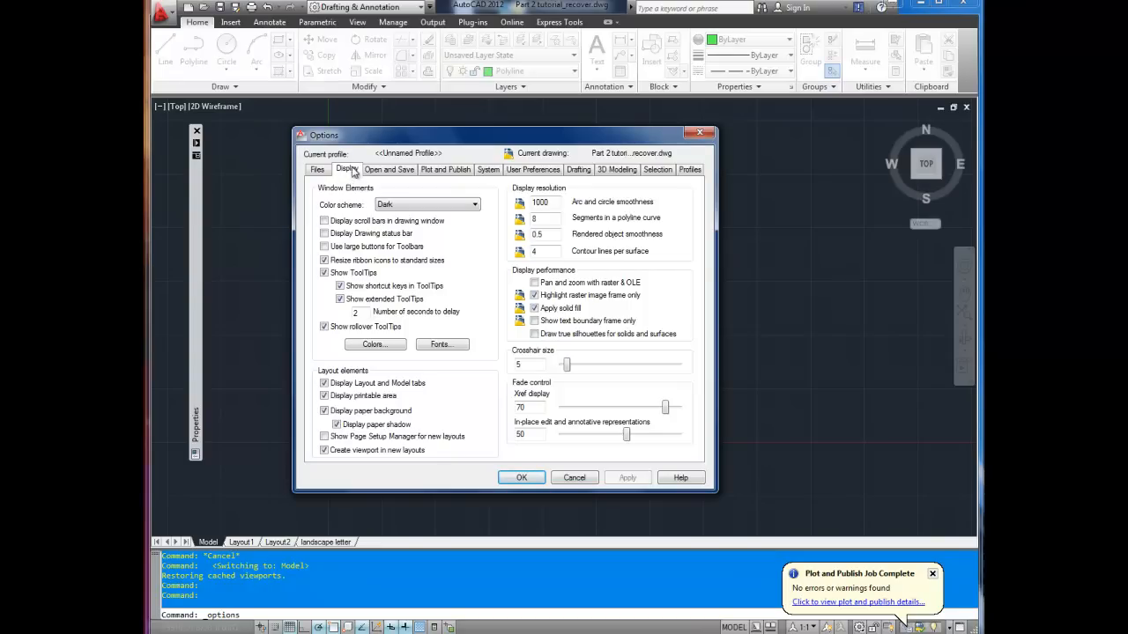
mouse_move(374, 344)
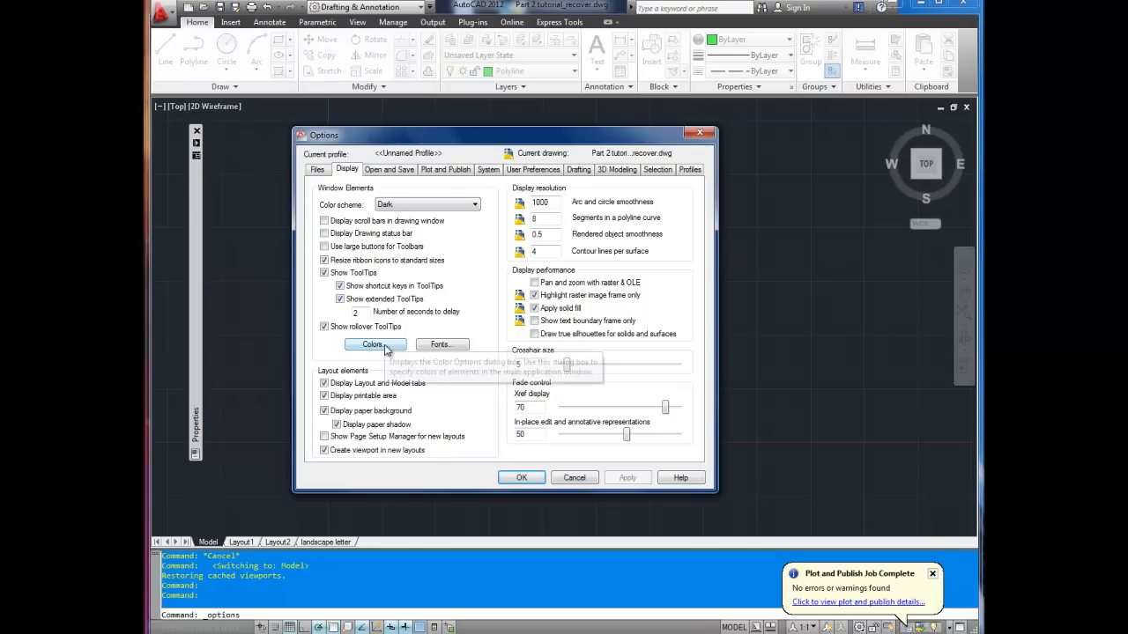
click(370, 344)
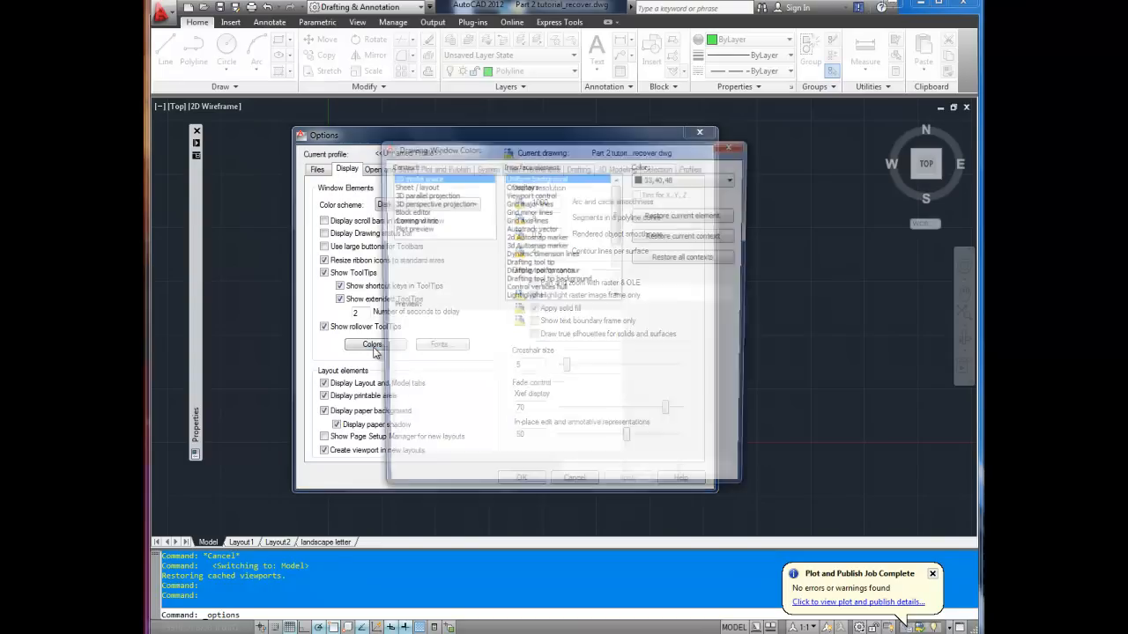
Give the 2D model space uniform background a custom gray of 119,123,136 in Select Color.
click(372, 343)
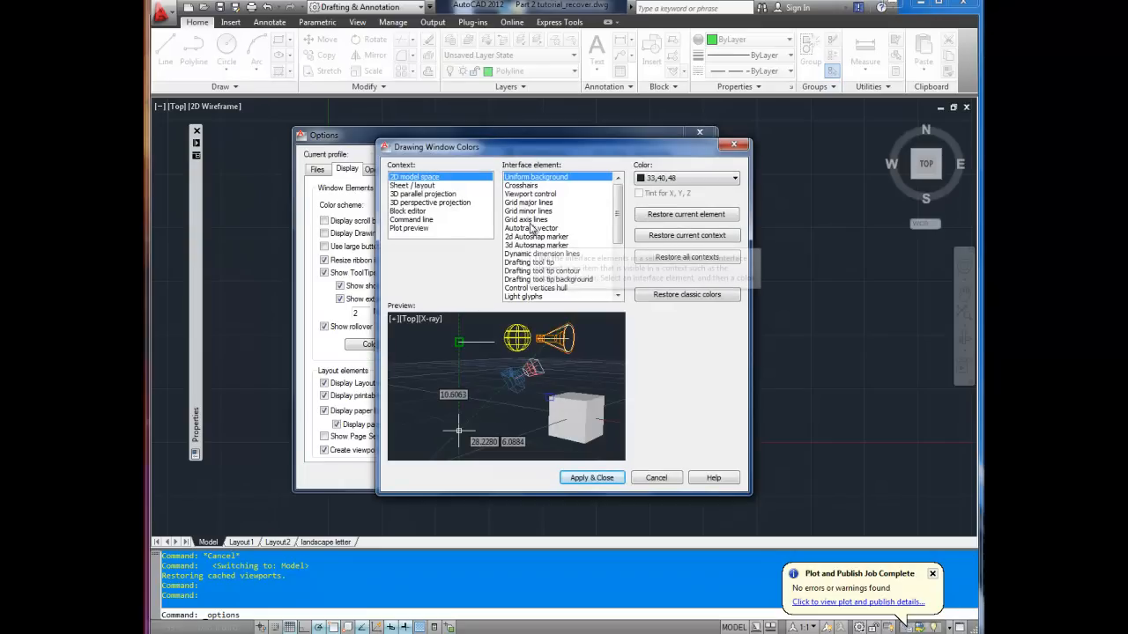
mouse_move(564, 176)
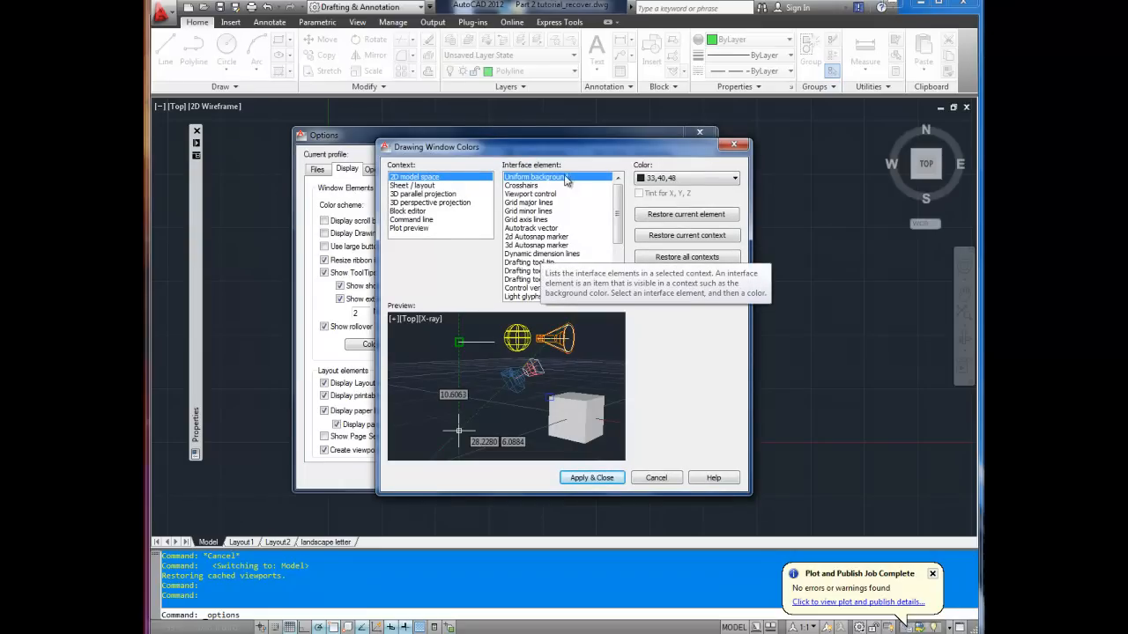
mouse_move(261, 356)
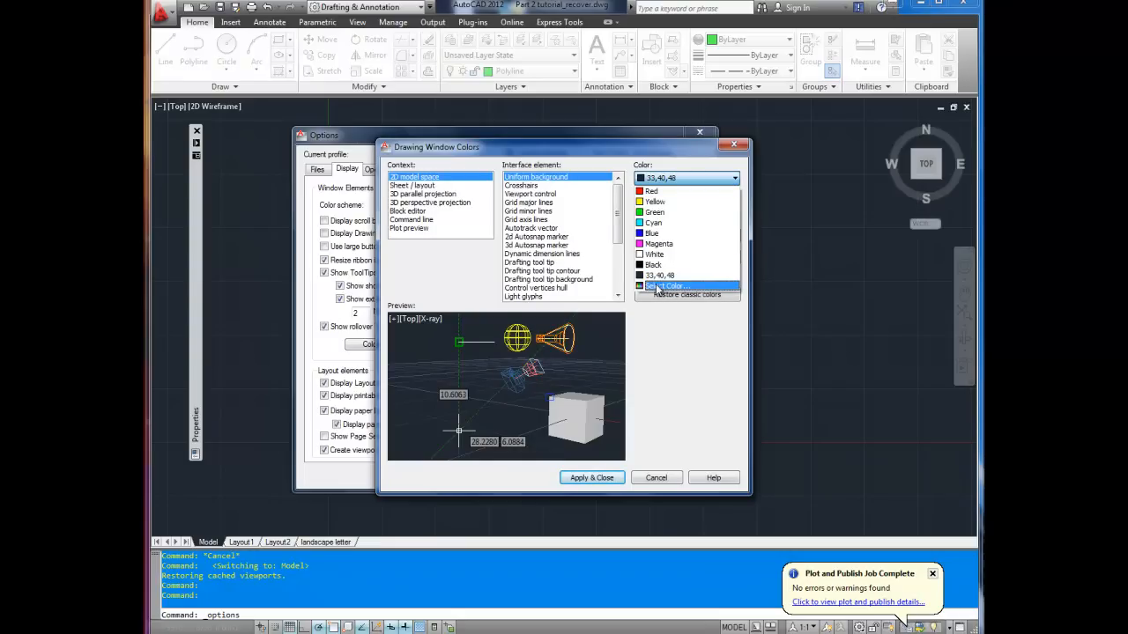
click(666, 286)
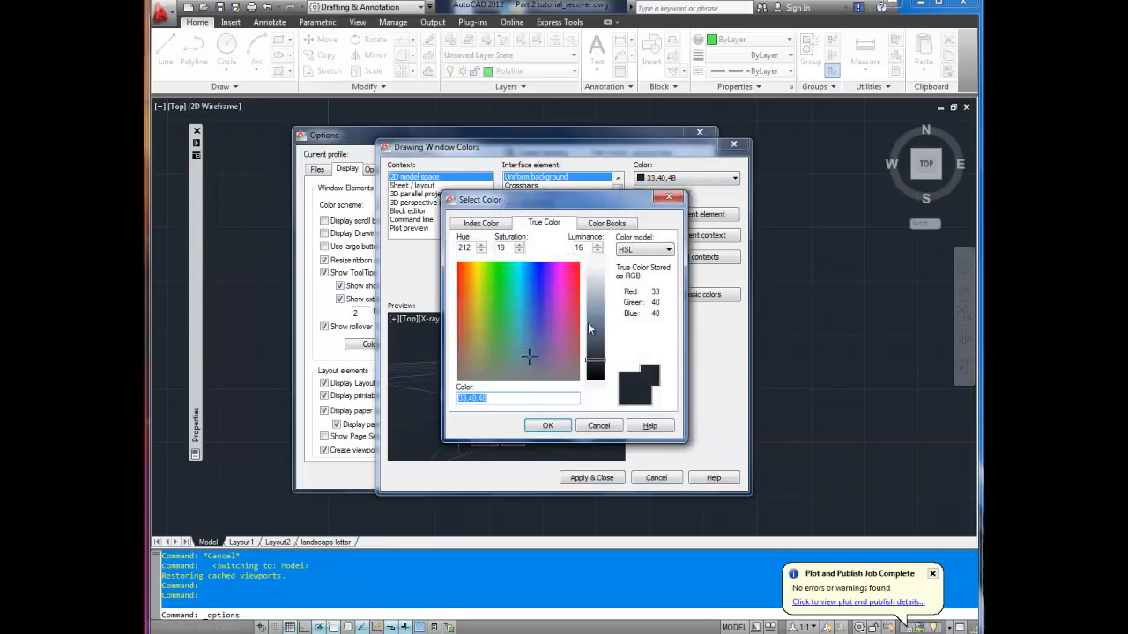
click(544, 324)
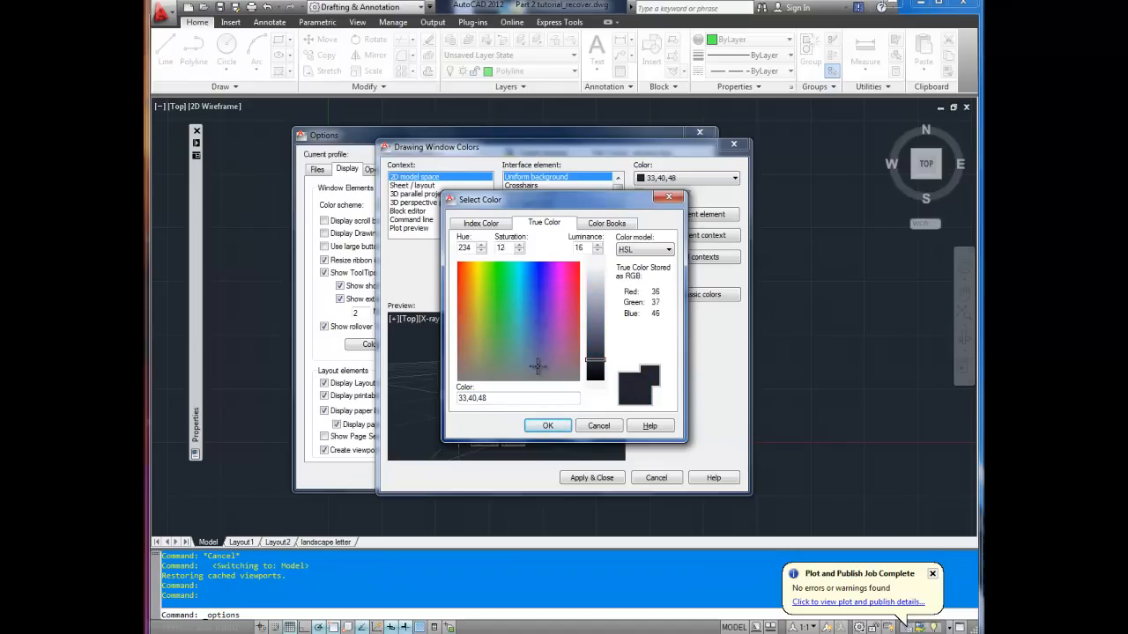
drag(596, 365, 596, 333)
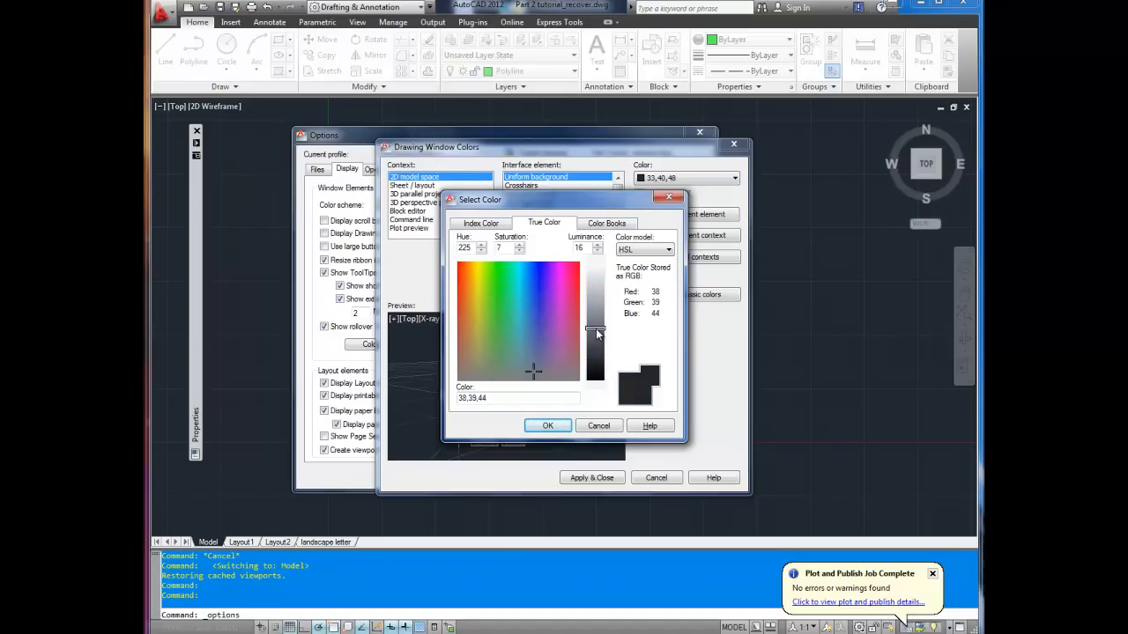
drag(596, 353, 595, 320)
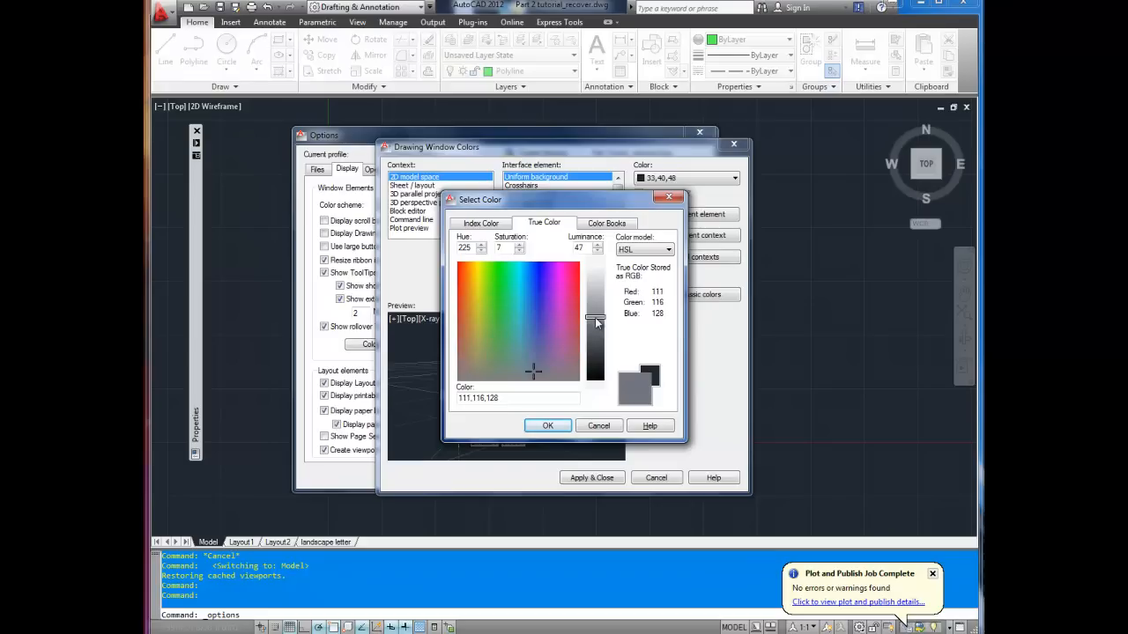
drag(596, 315, 596, 321)
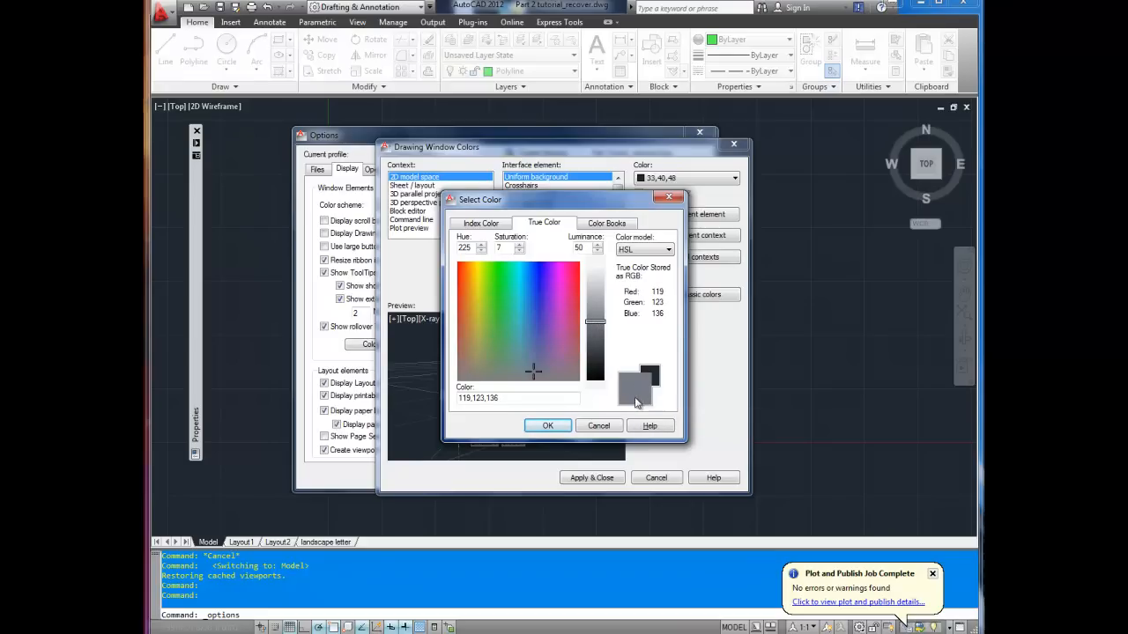
click(546, 424)
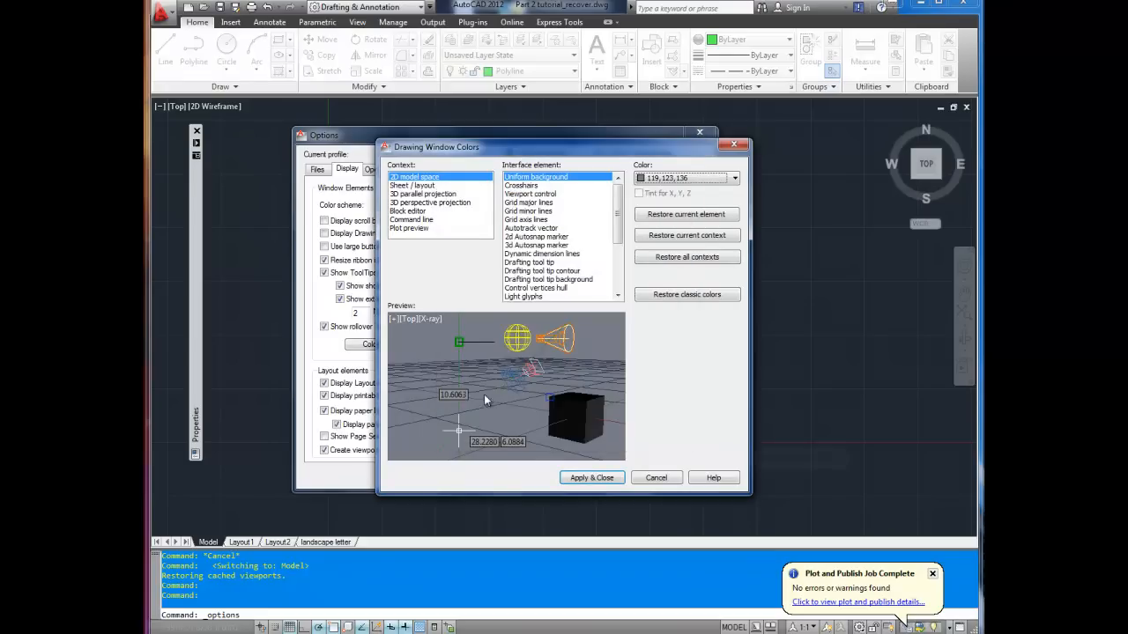
mouse_move(613, 218)
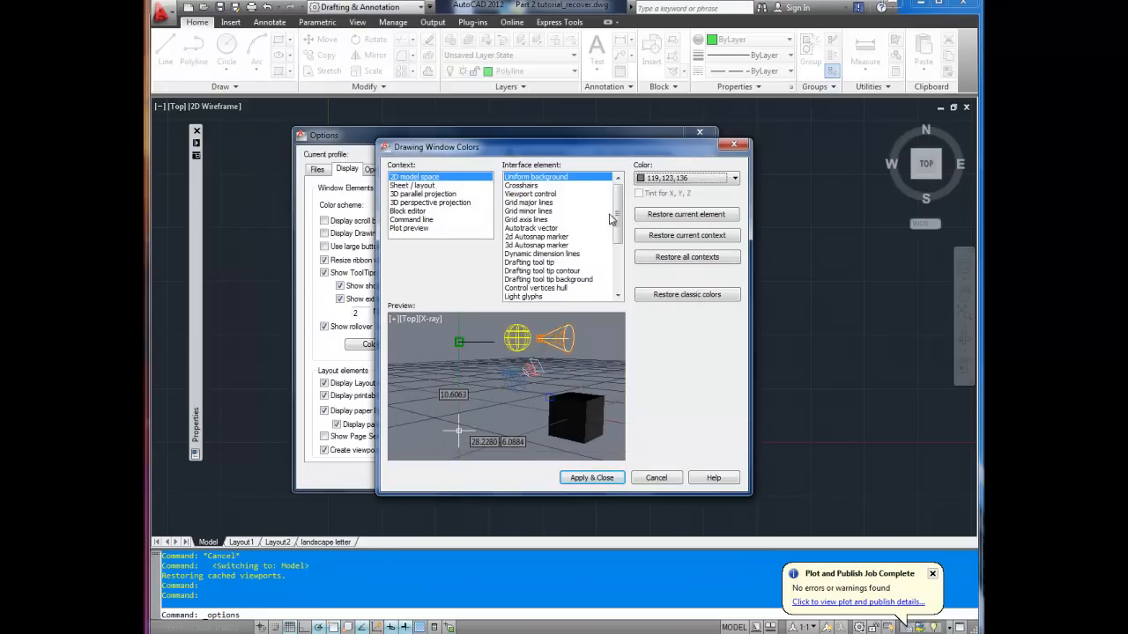
Set the 2D model space crosshairs colour to Blue.
click(520, 185)
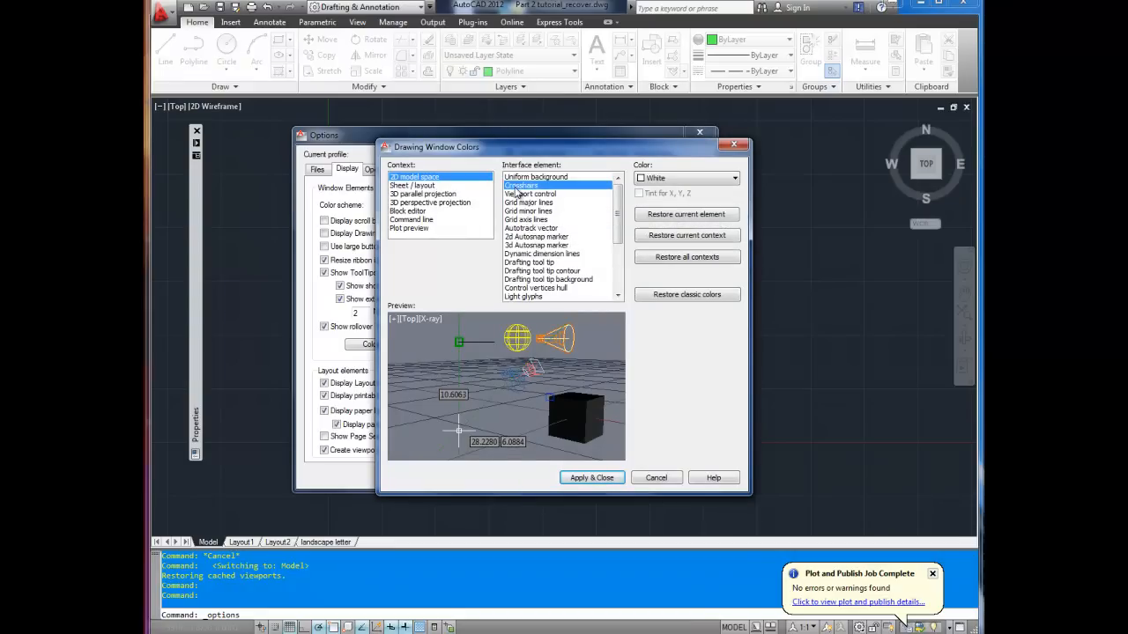
click(734, 177)
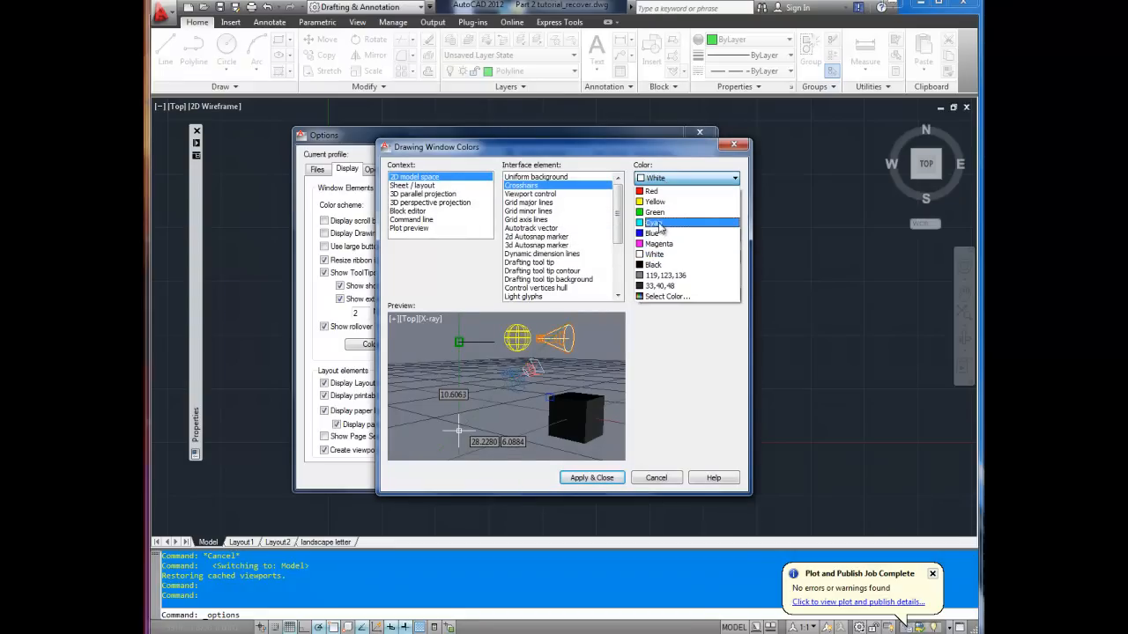
click(654, 222)
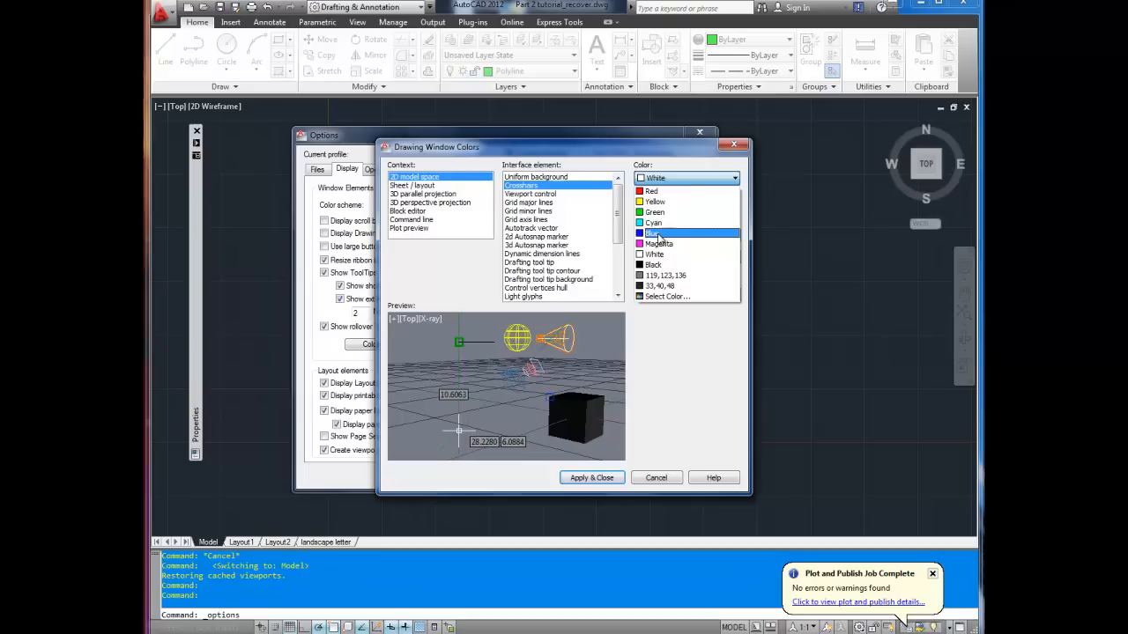
click(659, 243)
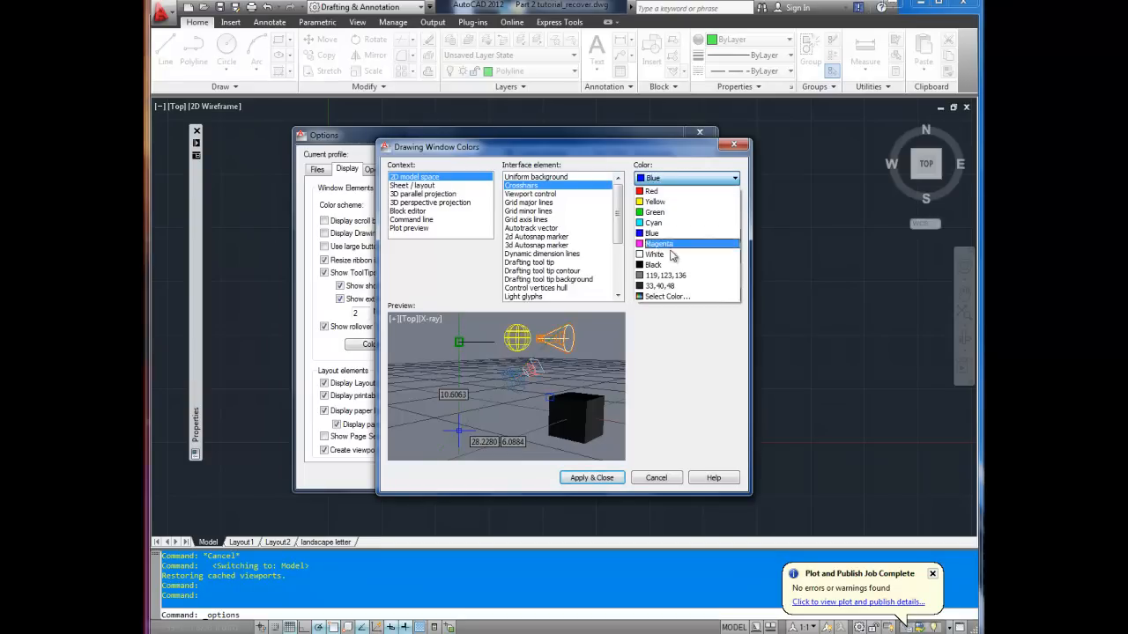
Confirm the blue as a True Color value, then apply and close the colour settings.
click(666, 296)
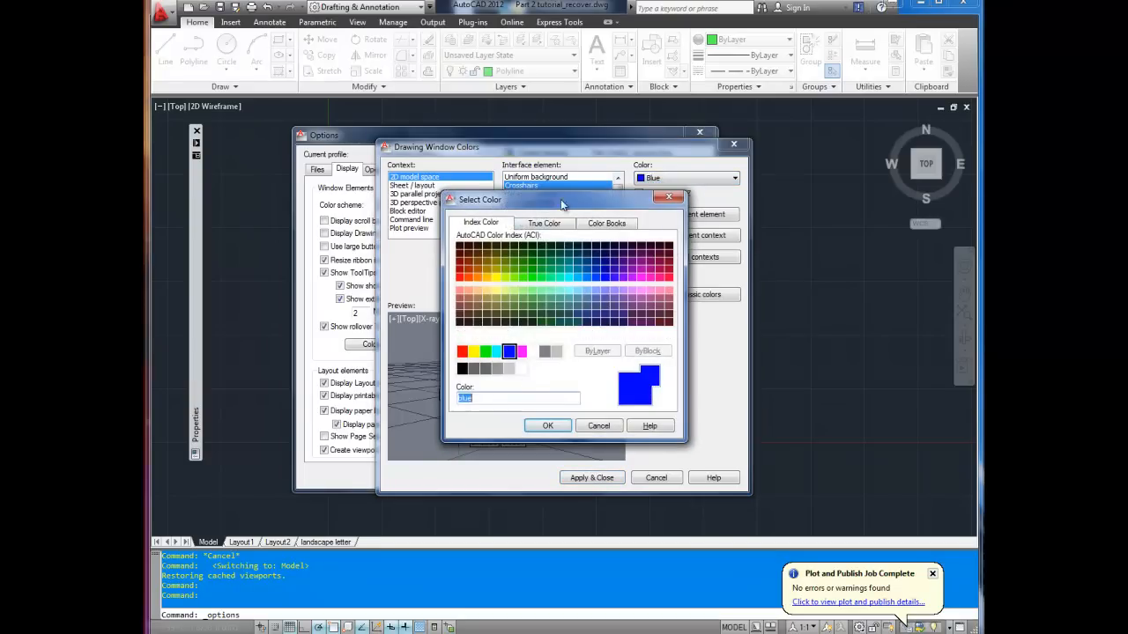
click(542, 222)
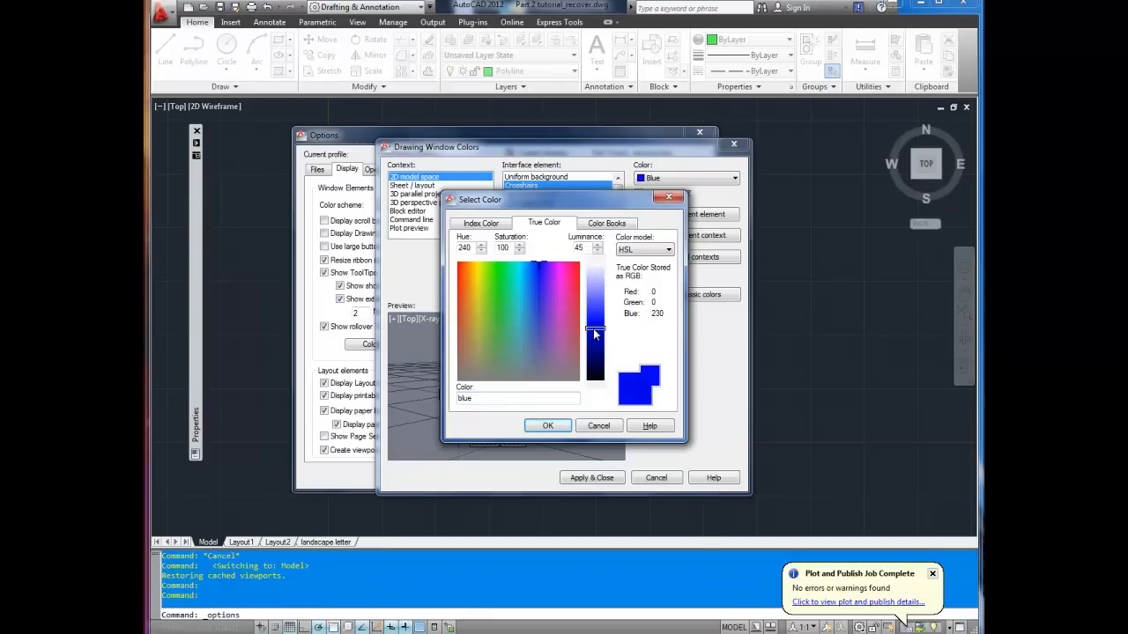
click(546, 424)
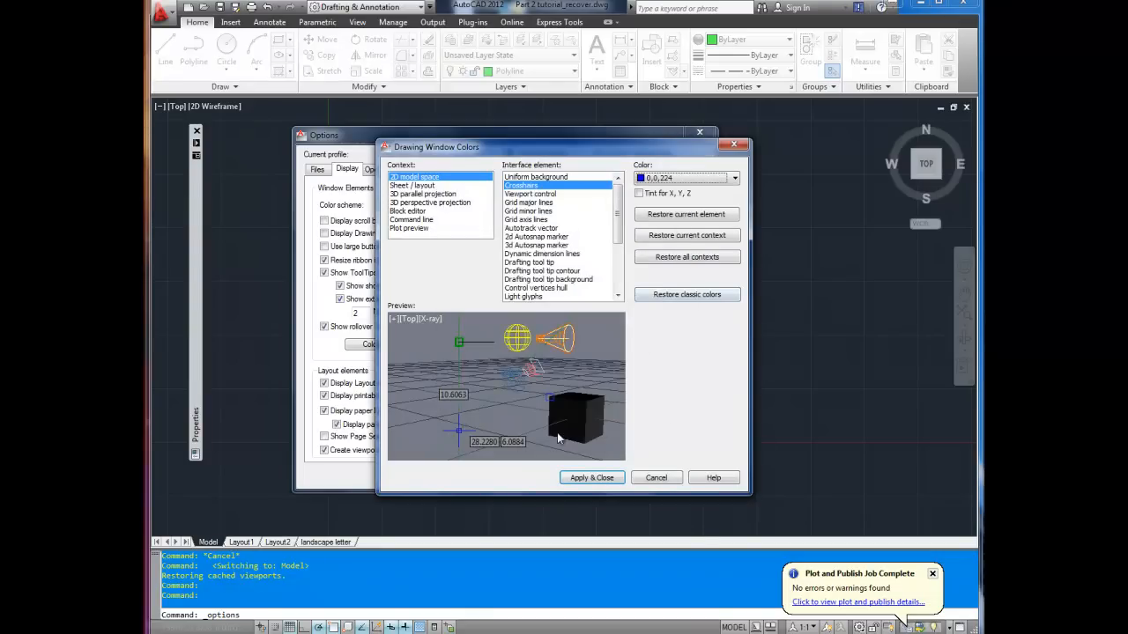
click(592, 476)
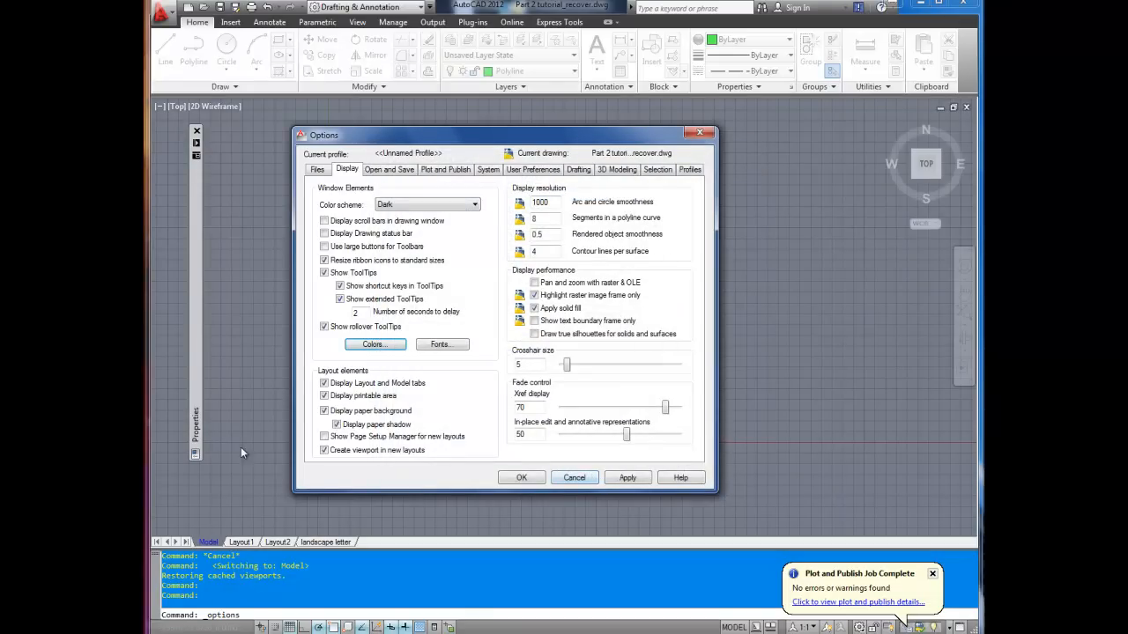
Cancel Options to return to the drawing with gray background and blue crosshairs.
click(521, 476)
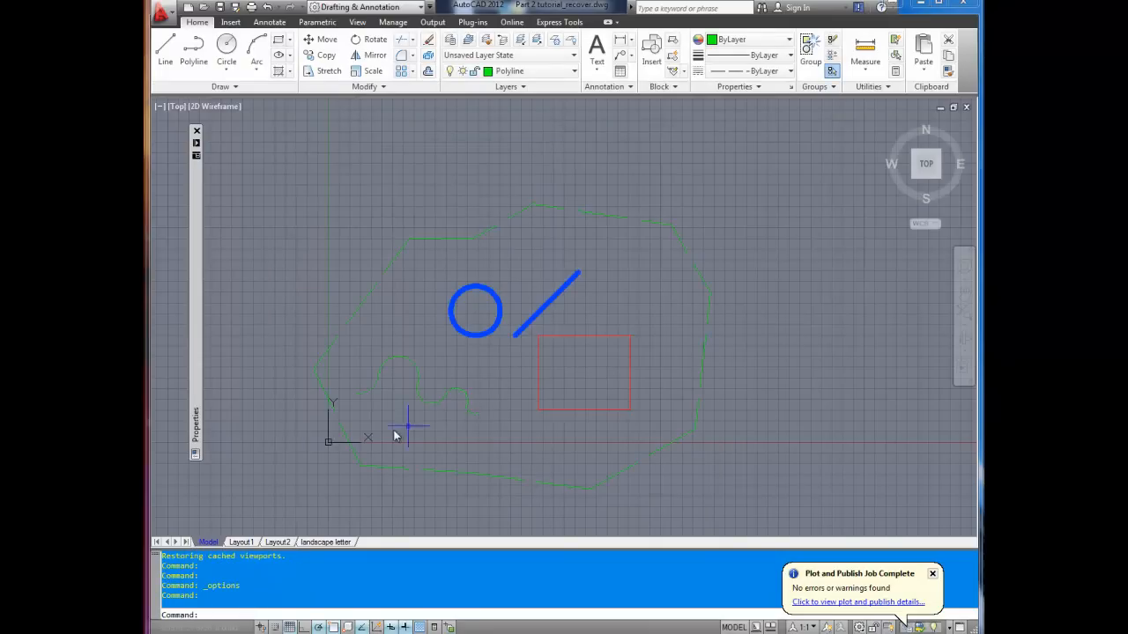
mouse_move(333, 261)
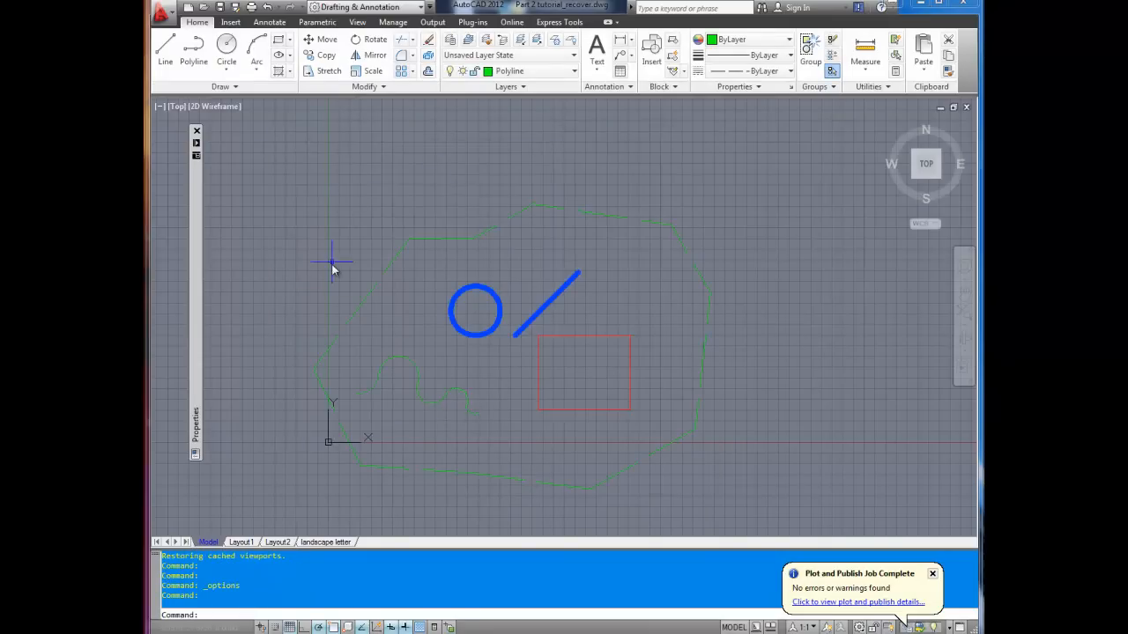
mouse_move(386, 384)
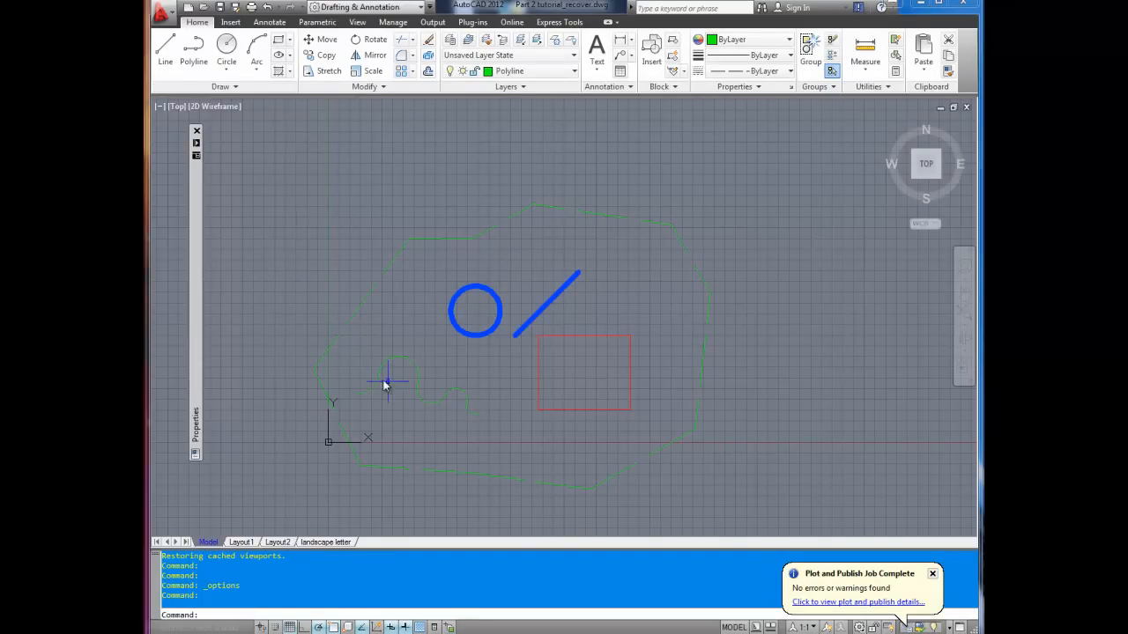
mouse_move(314, 363)
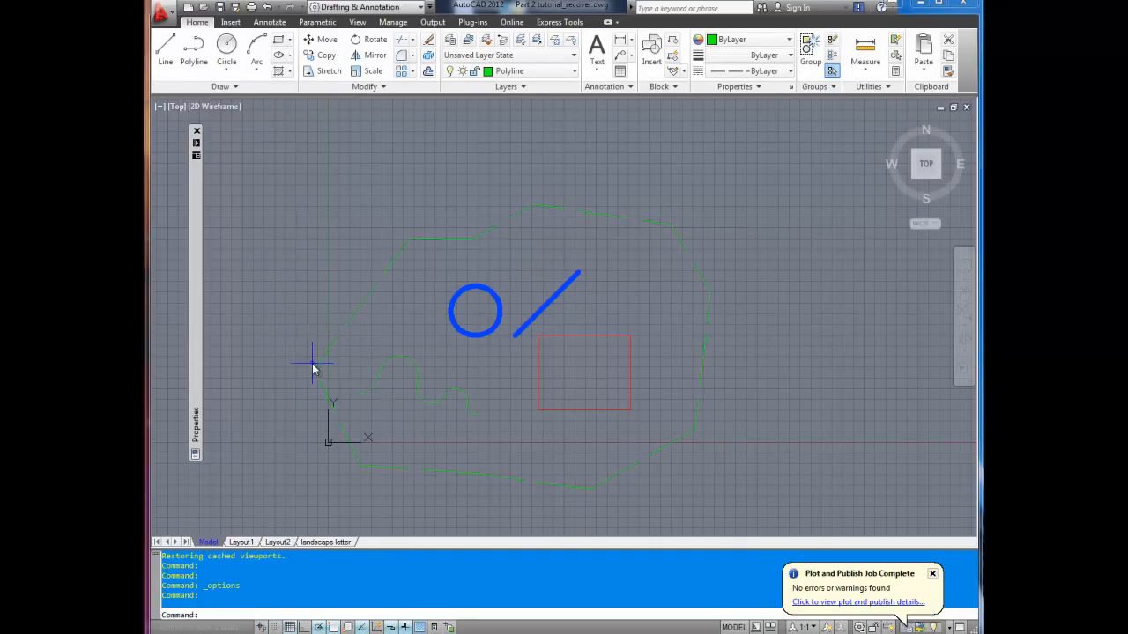
mouse_move(359, 377)
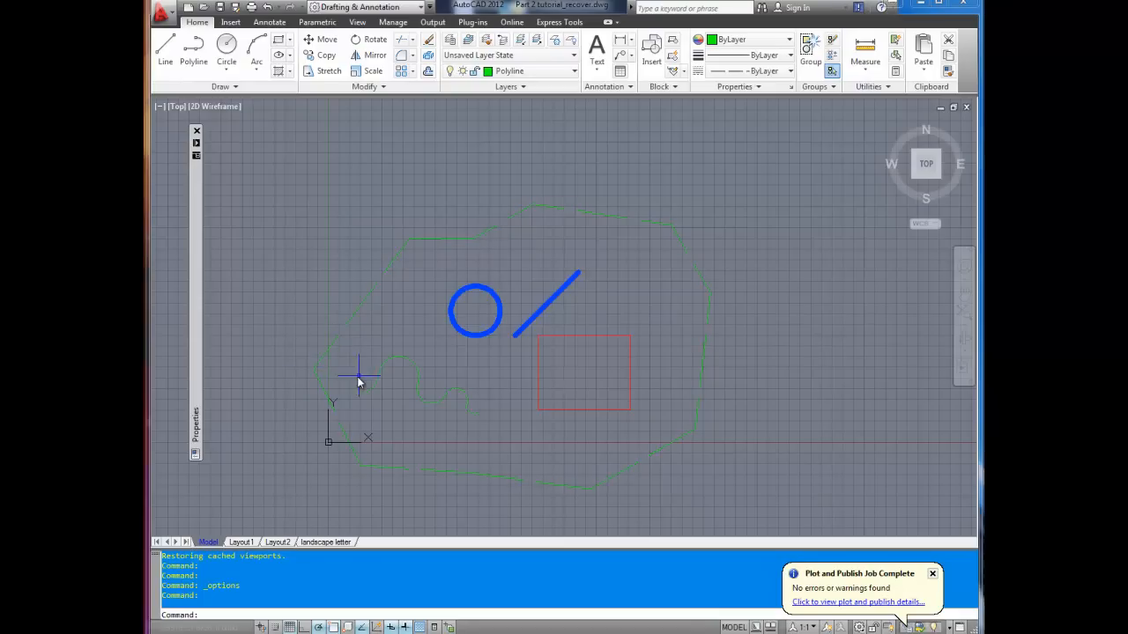
mouse_move(303, 526)
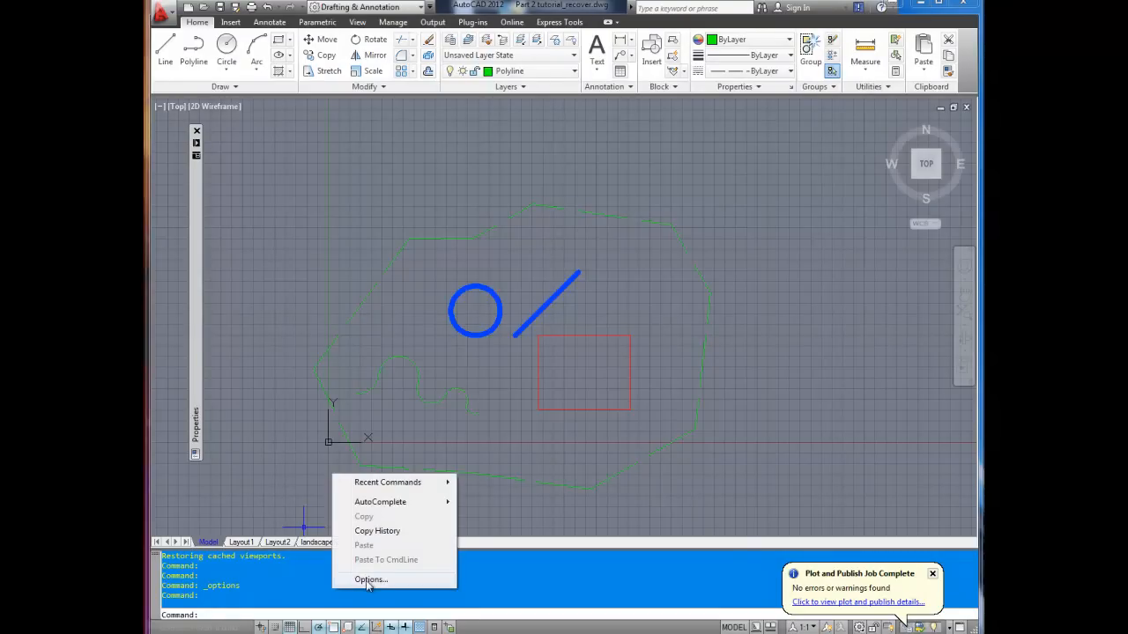
Reopen Options from the command line menu and go back into Drawing Window Colors.
click(370, 580)
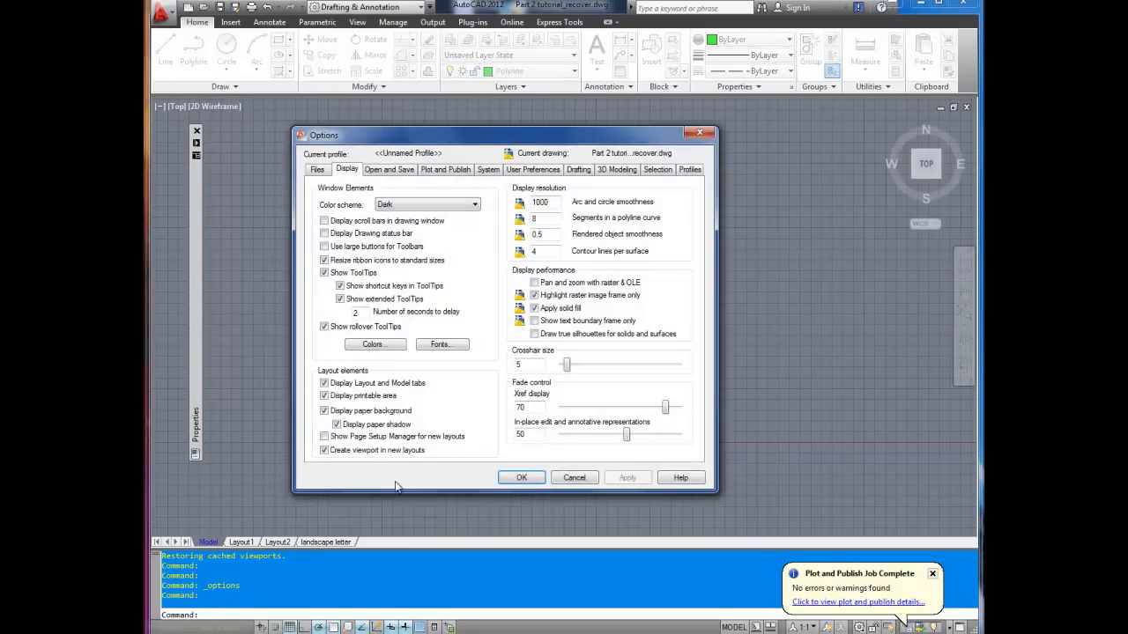
mouse_move(374, 344)
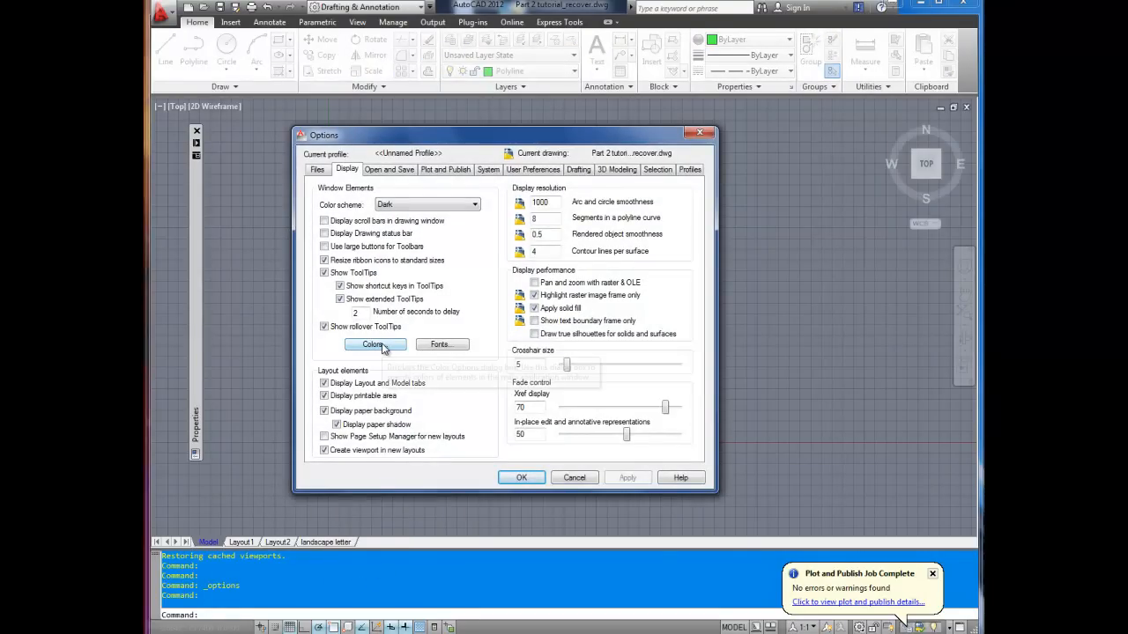
click(374, 344)
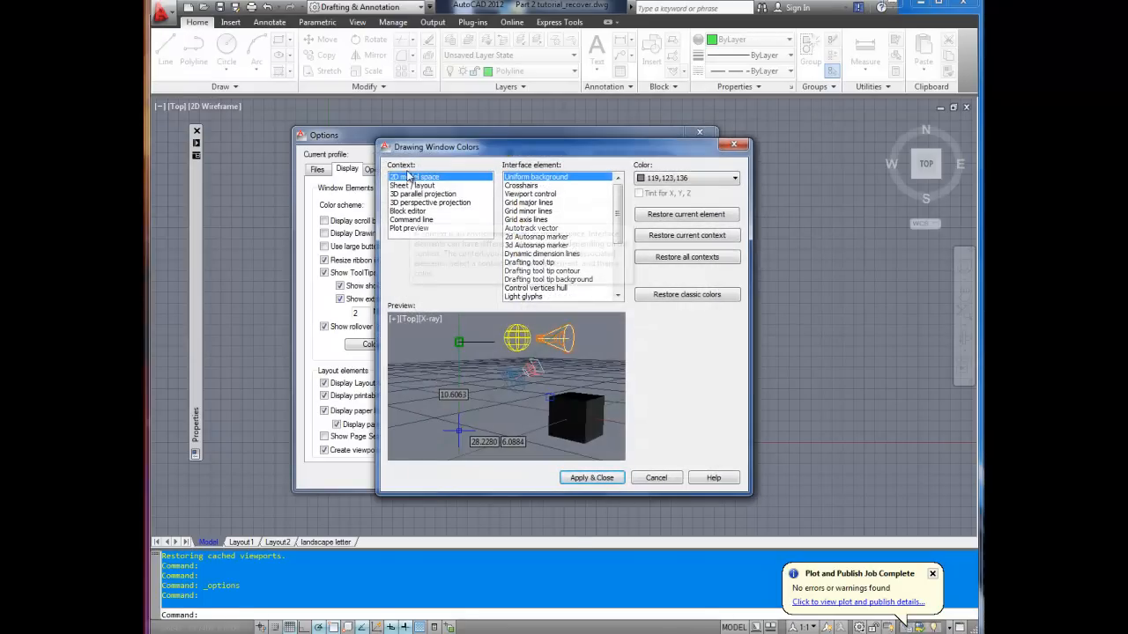
Switch to the Command line context and try colours for its background and history text.
click(413, 218)
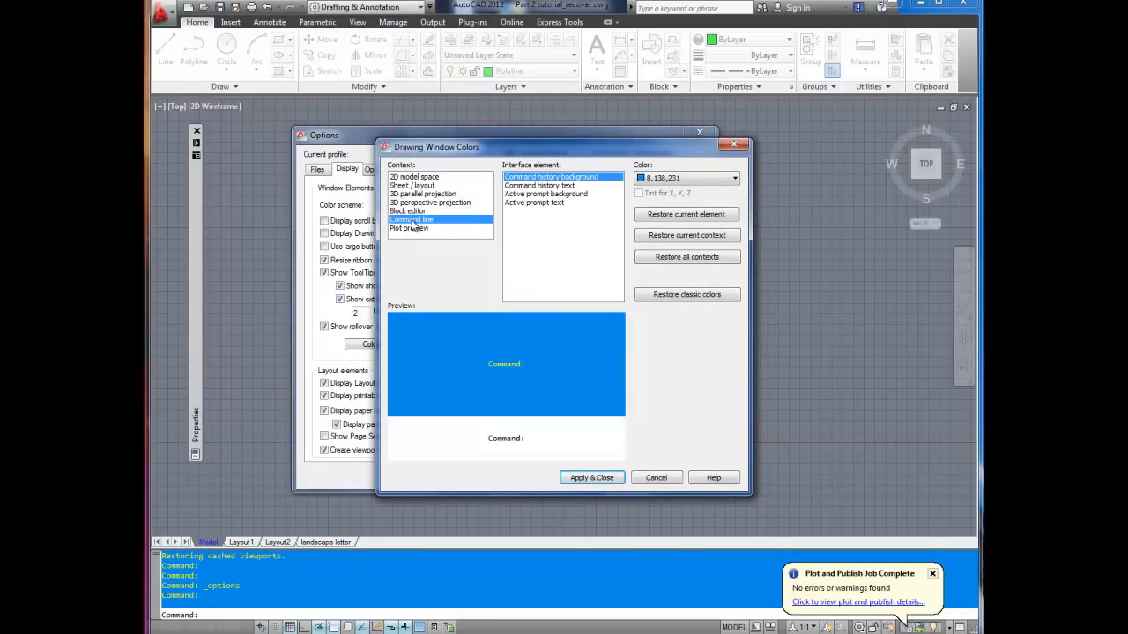
mouse_move(507, 347)
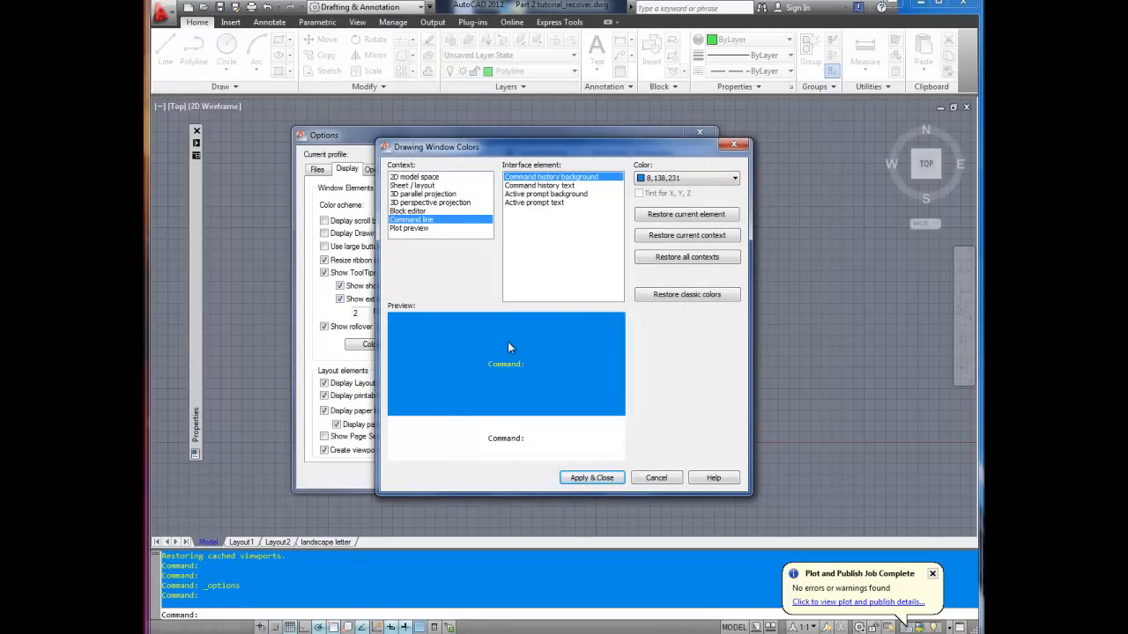
mouse_move(500, 374)
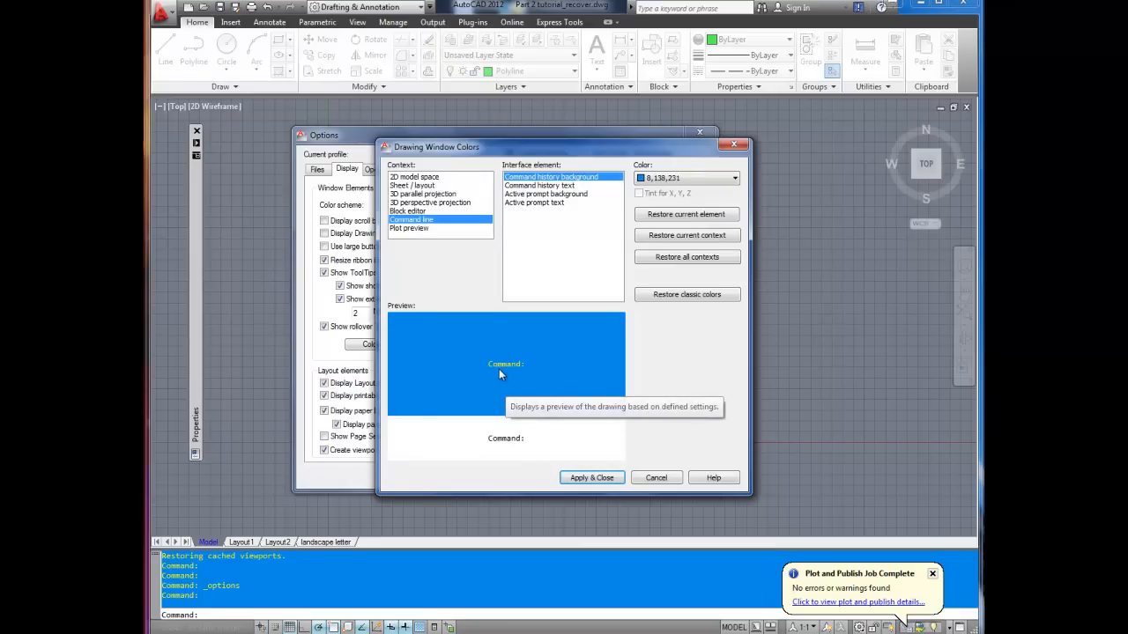
mouse_move(520, 182)
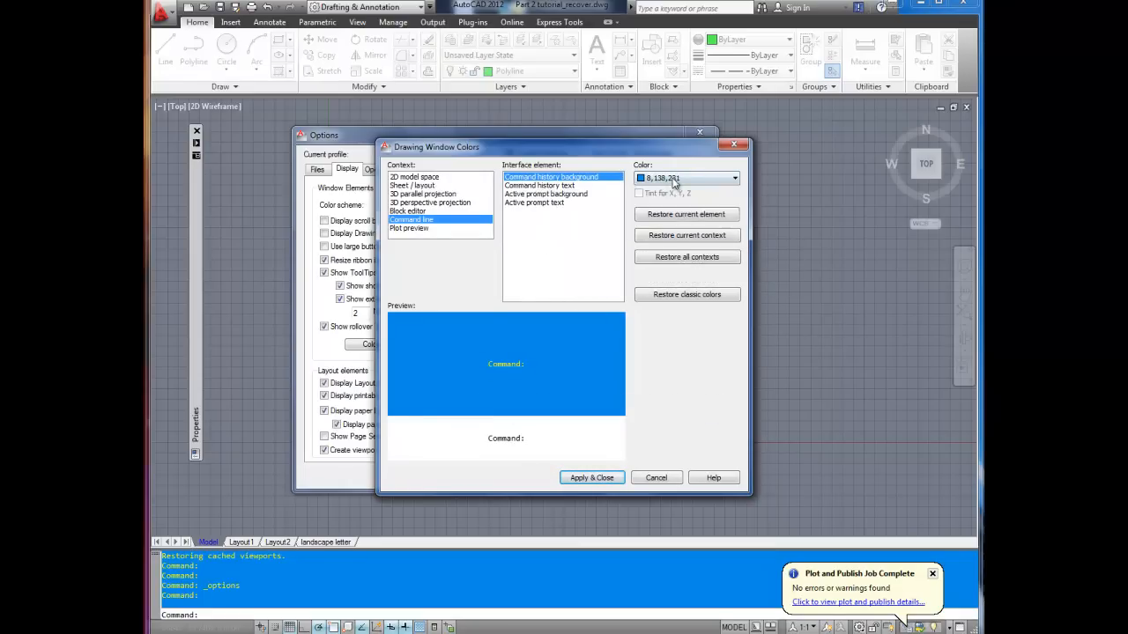
click(733, 178)
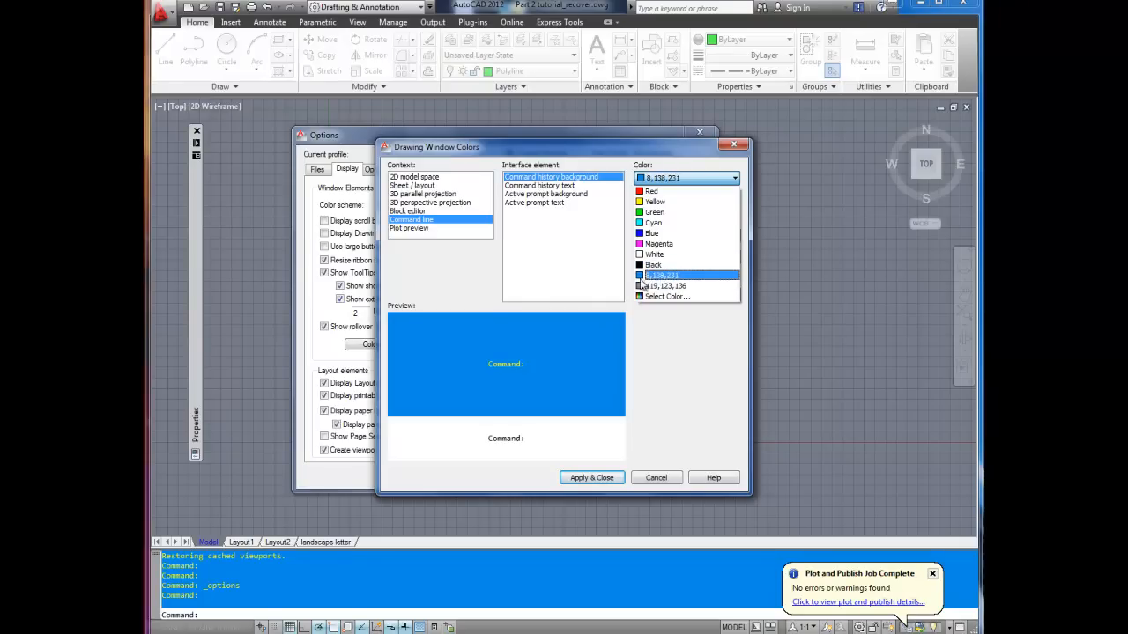
click(534, 203)
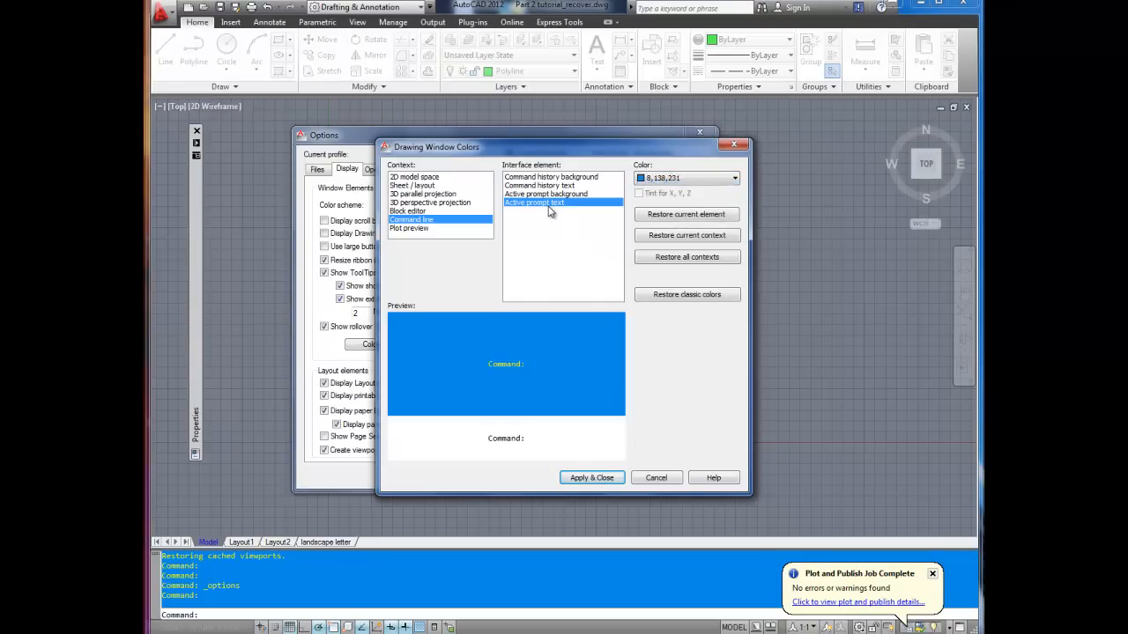
click(541, 185)
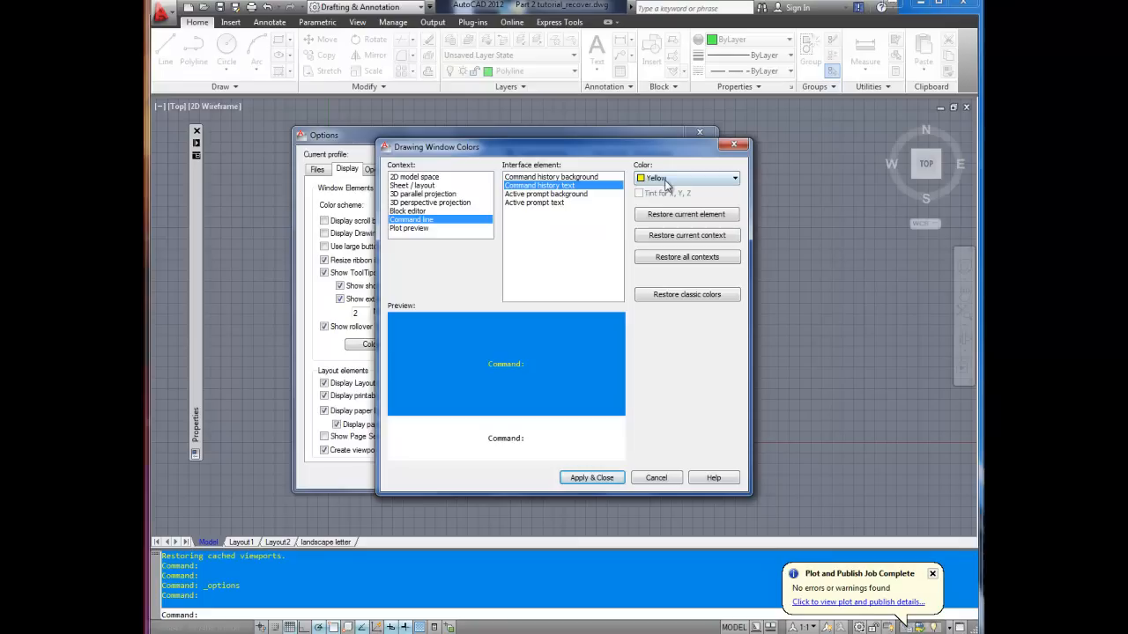
click(735, 178)
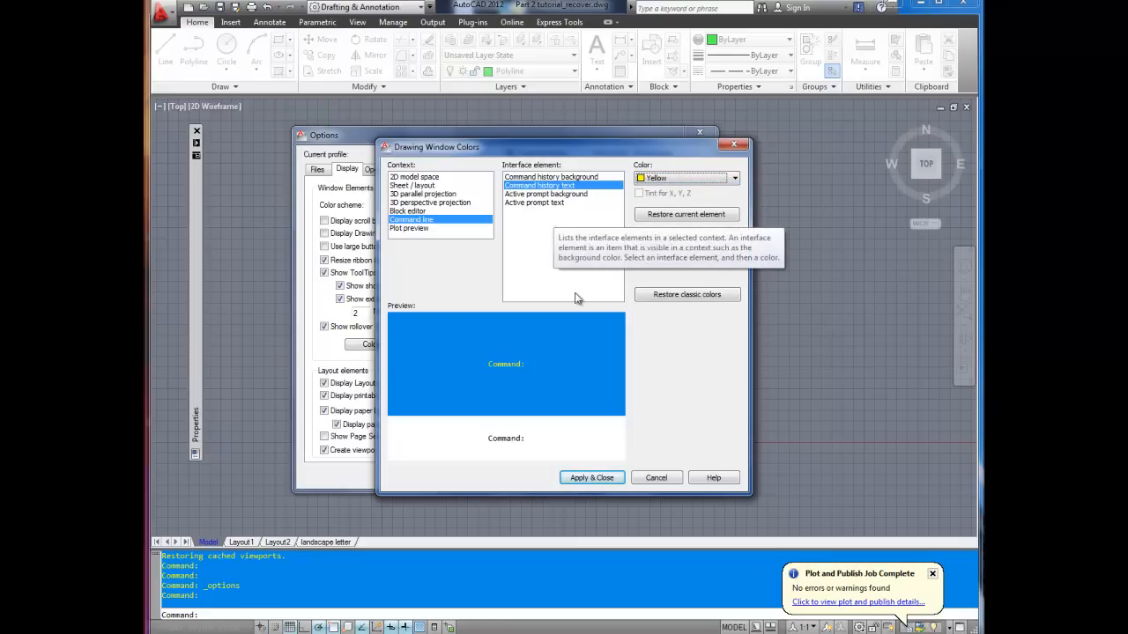
Apply and close the colour settings, close Options, then reopen it.
click(592, 476)
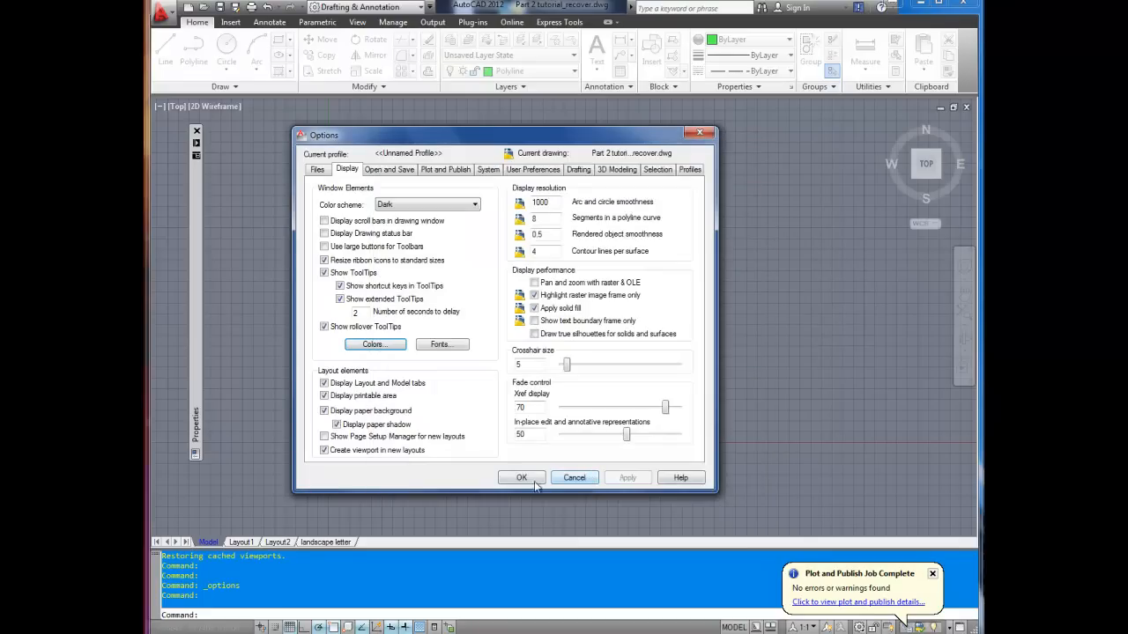
click(521, 475)
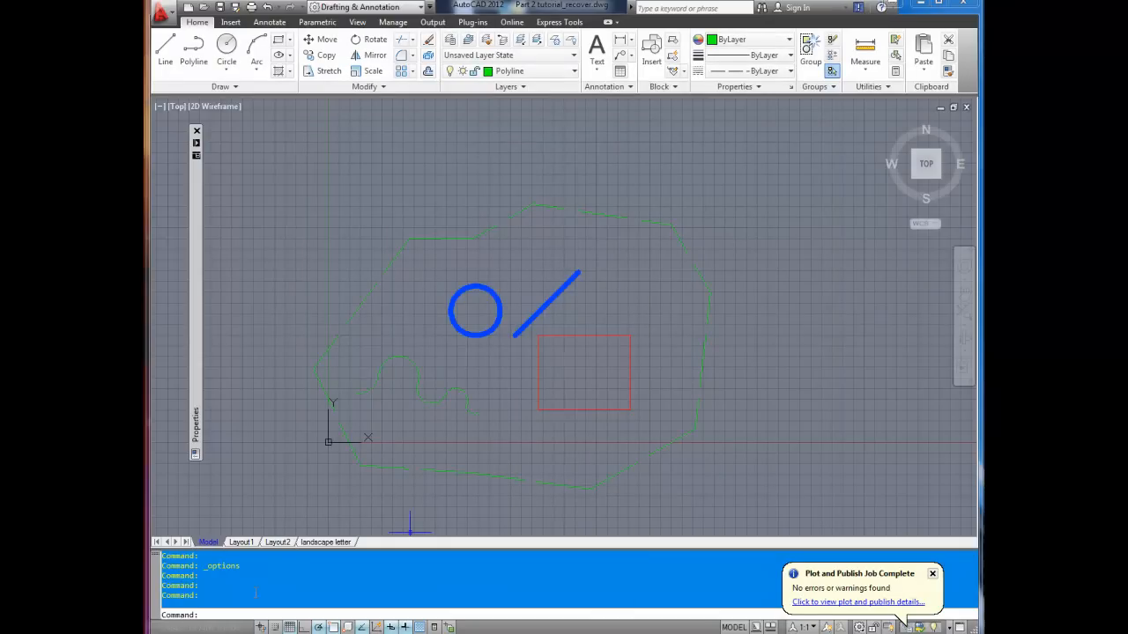
click(222, 566)
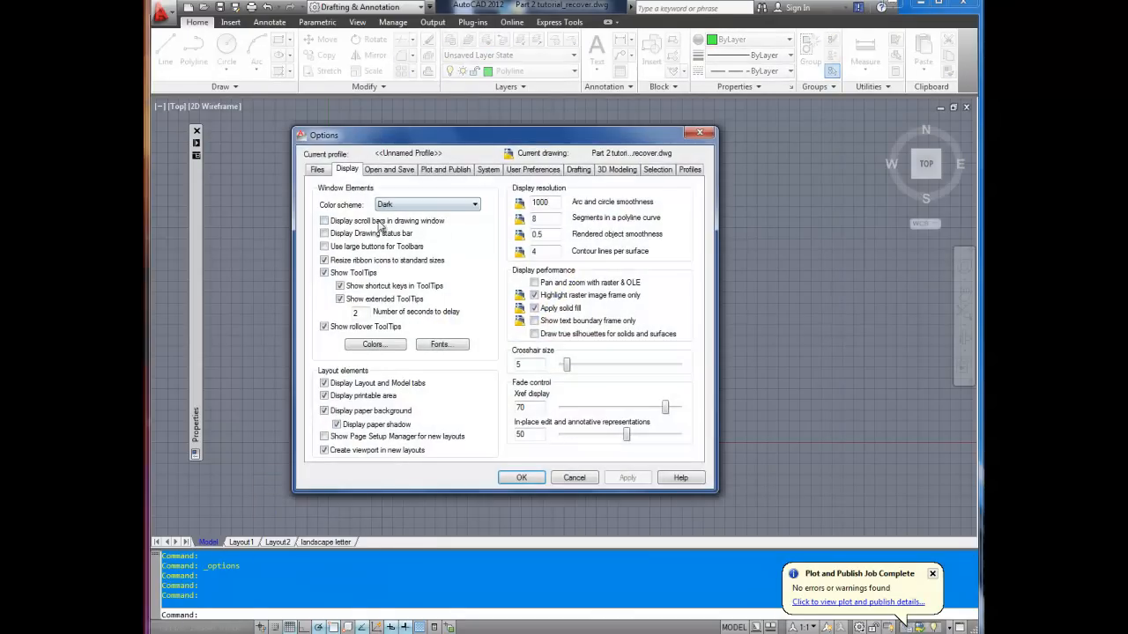
Set the command line background to Magenta and history text to Green, then apply.
click(374, 344)
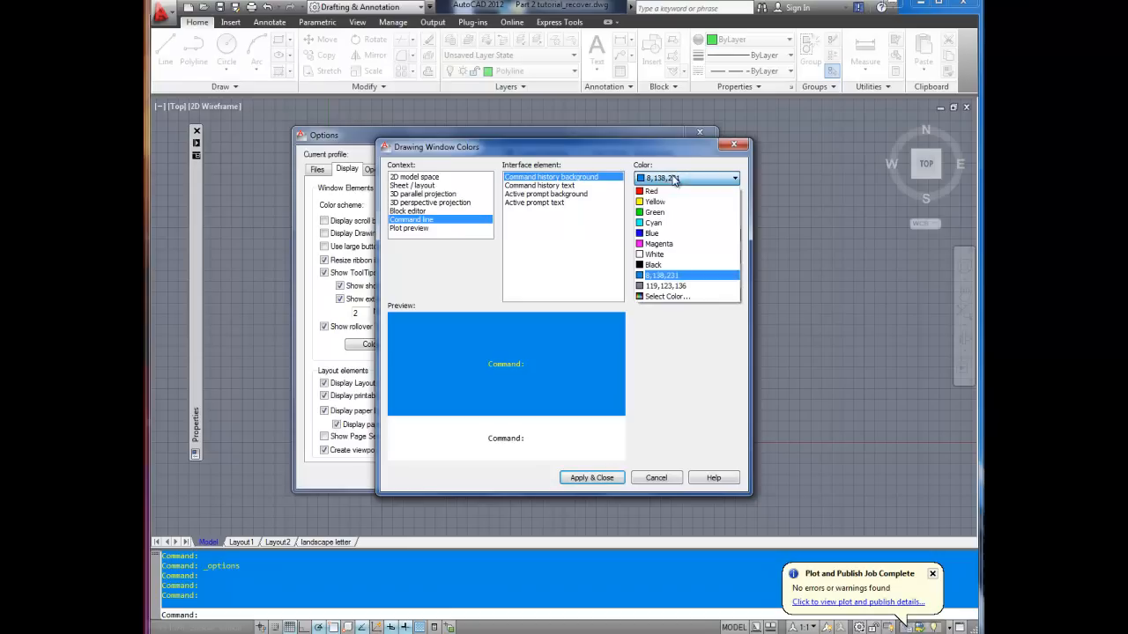
click(659, 243)
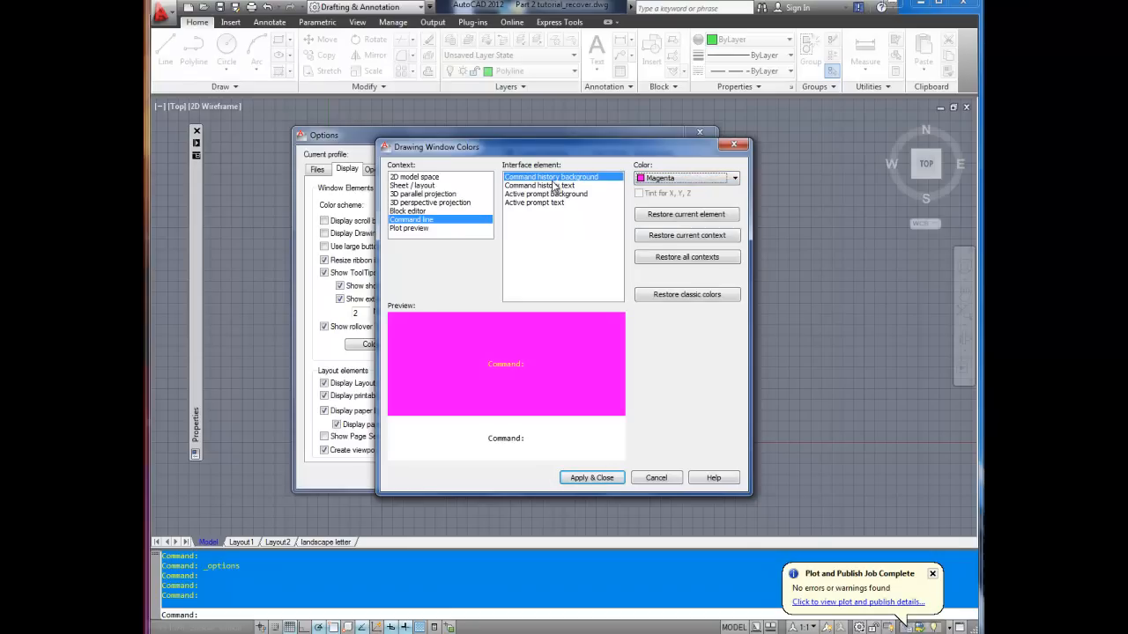
click(736, 178)
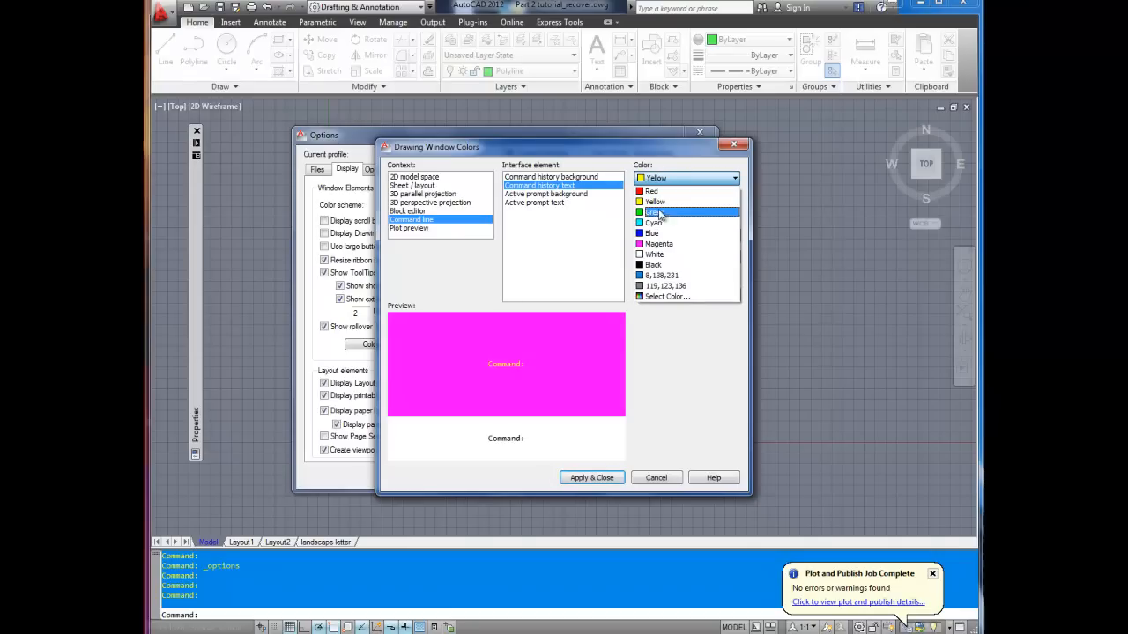
click(654, 212)
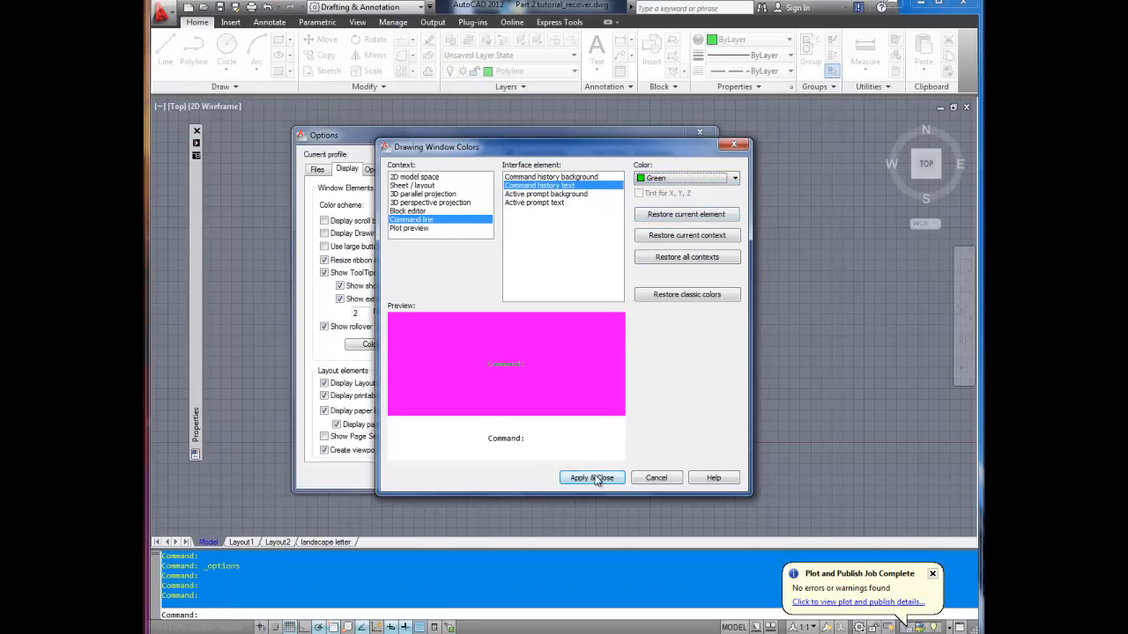
click(593, 477)
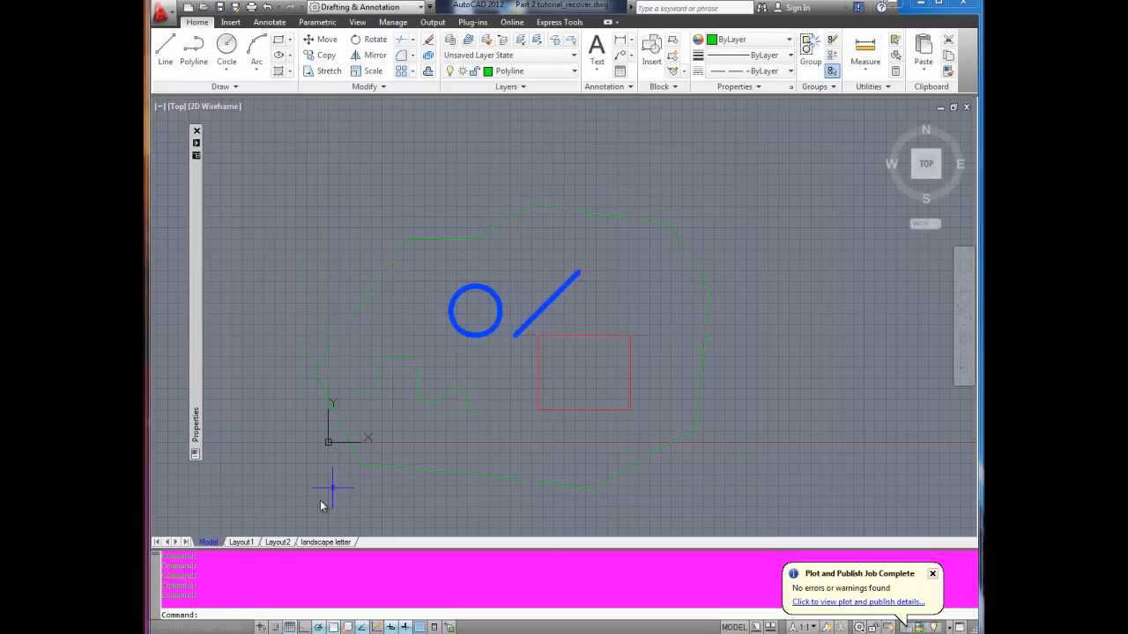
mouse_move(282, 528)
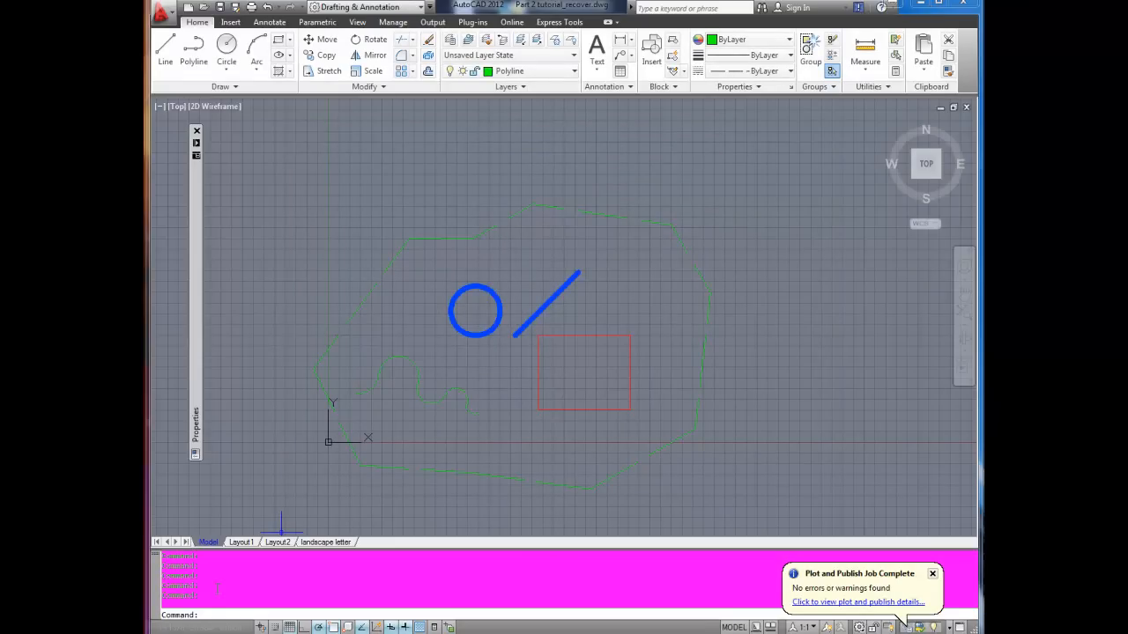